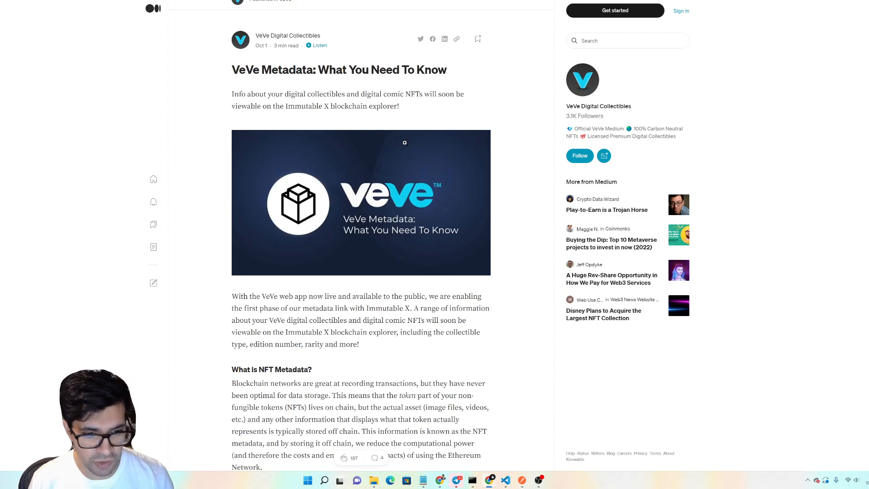
Browse the Immutascan explorer page before searching for a collection
{"action": "scroll", "scroll_direction": "down", "scroll_amount": 3}
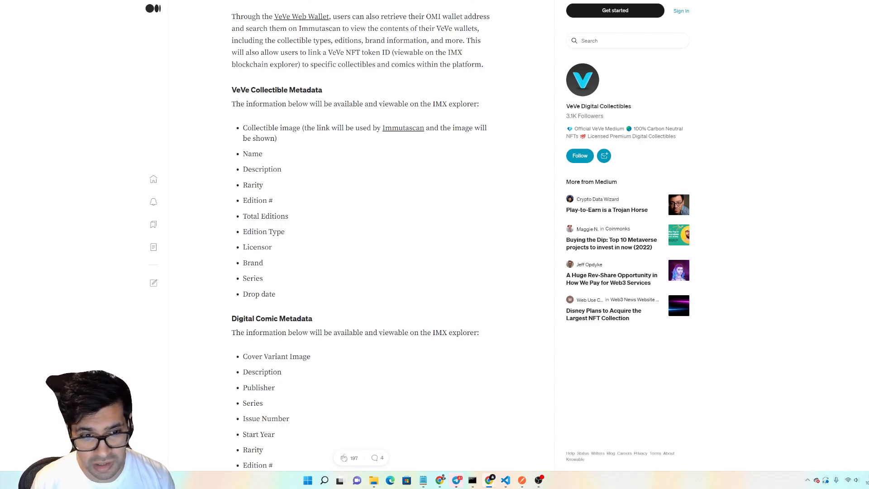
{"action": "double_click", "coordinate": [257, 200]}
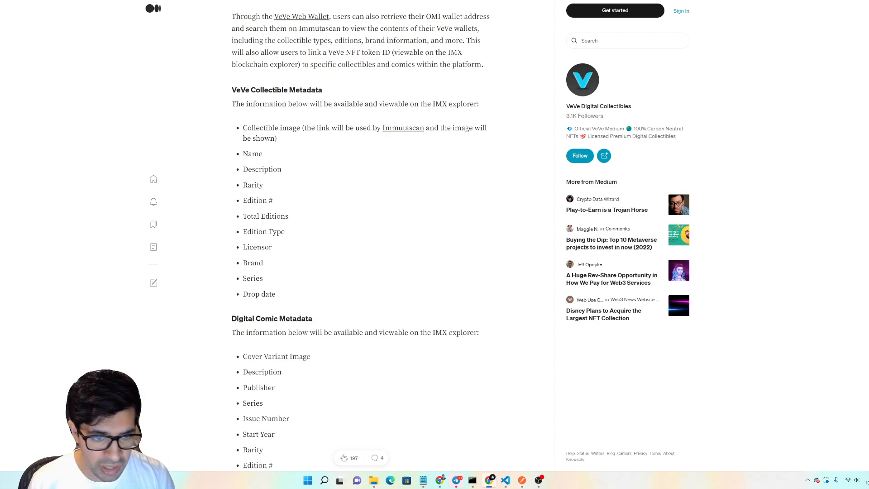
{"action": "double_click", "coordinate": [257, 200]}
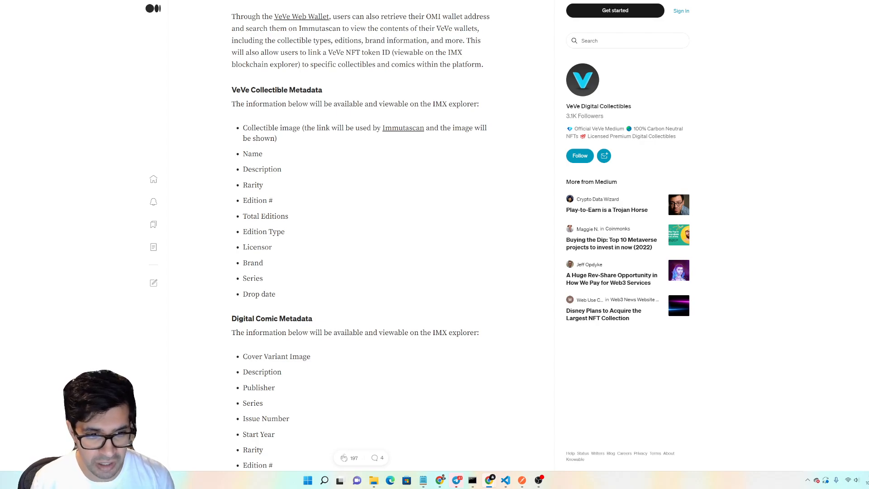
{"action": "mouse_move", "coordinate": [268, 225]}
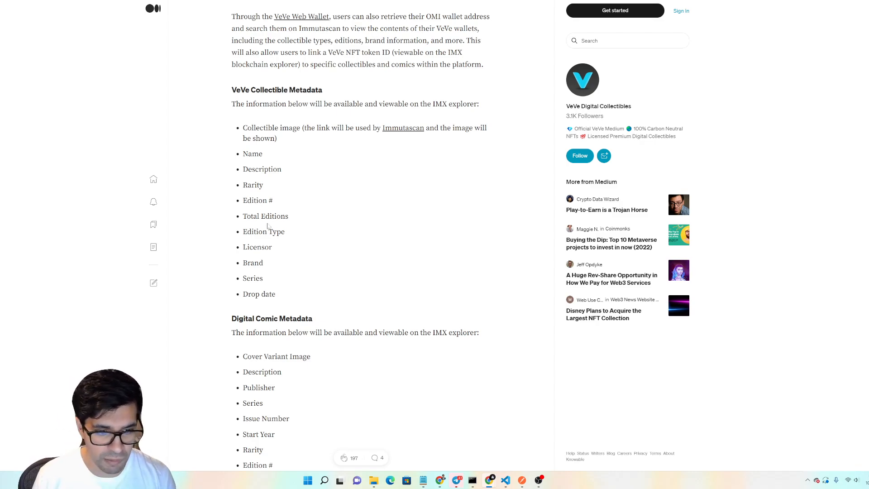
{"action": "scroll", "scroll_direction": "down", "scroll_amount": 3}
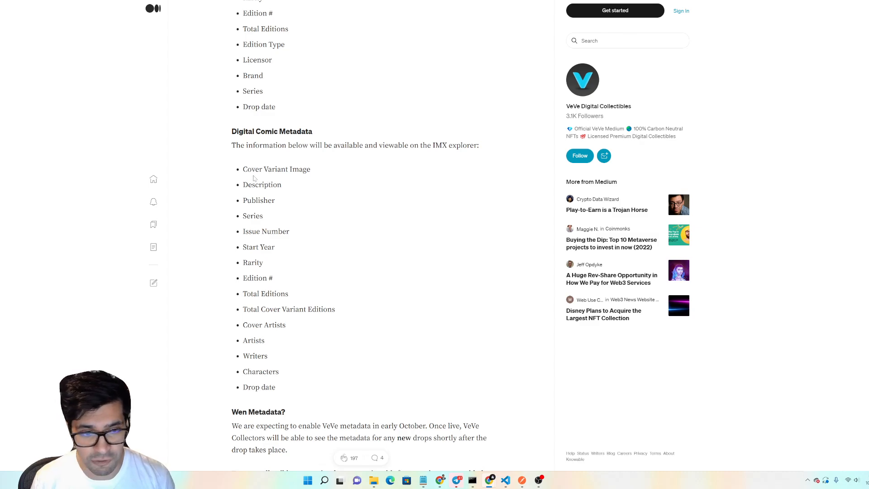
{"action": "scroll", "scroll_direction": "down", "scroll_amount": 3}
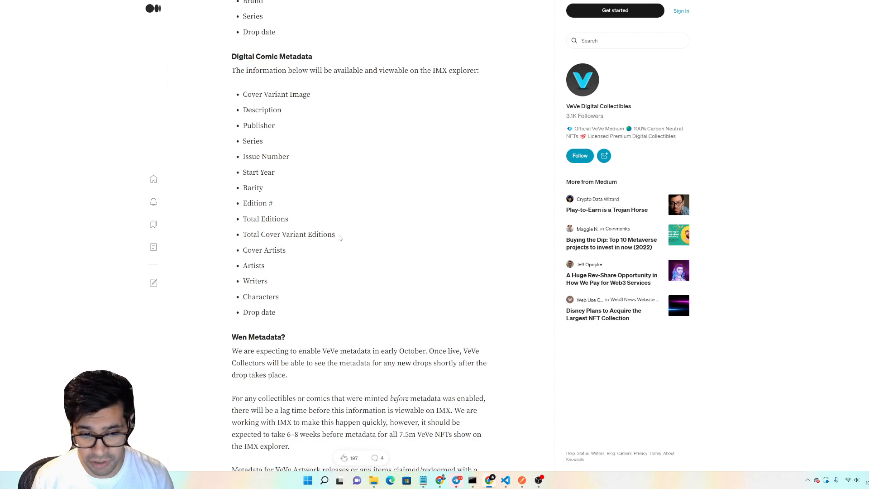
{"action": "scroll", "scroll_direction": "down", "scroll_amount": 3}
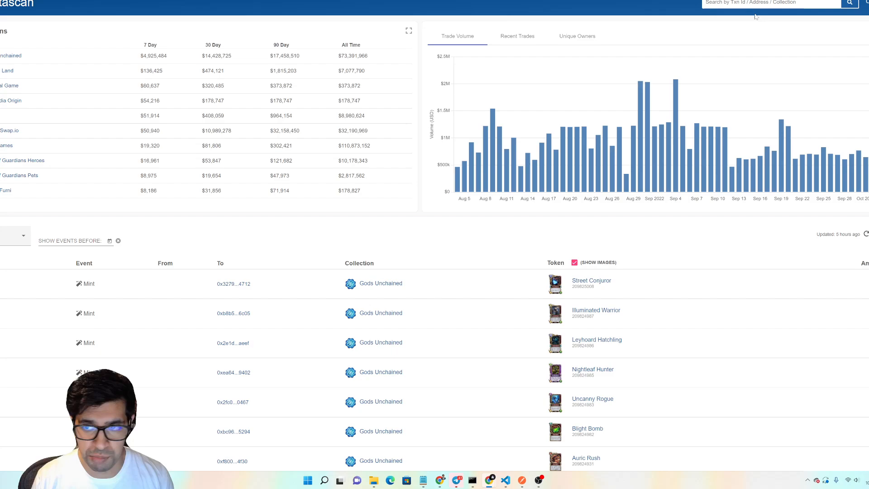
Search Immutascan for 'veve' and view the VEVE collection's stats and activity table
{"action": "type", "text": "veve"}
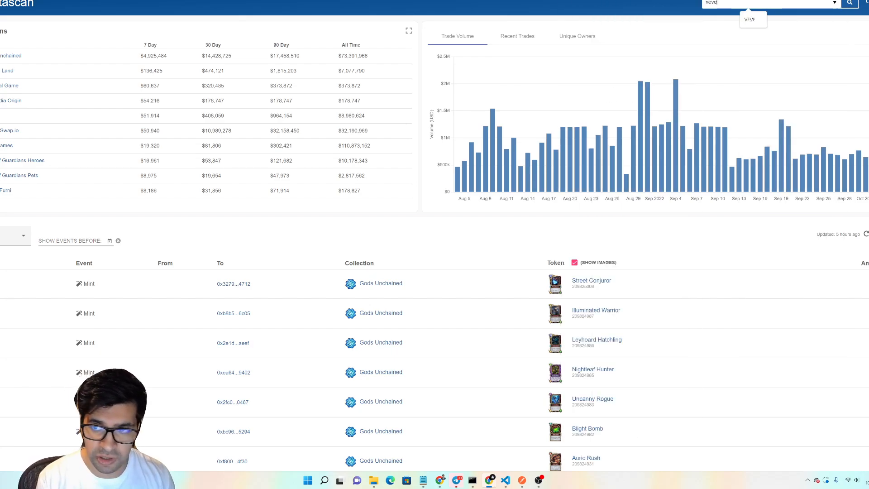
{"action": "left_click", "coordinate": [748, 19]}
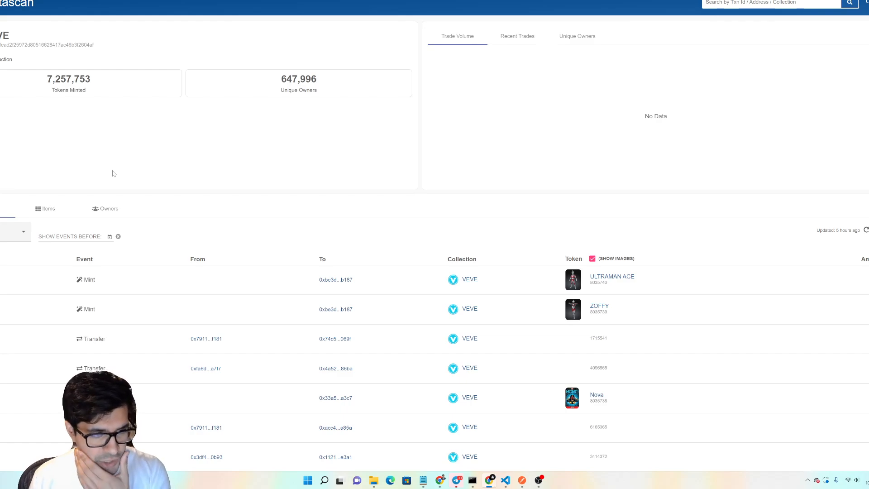
{"action": "mouse_move", "coordinate": [65, 117]}
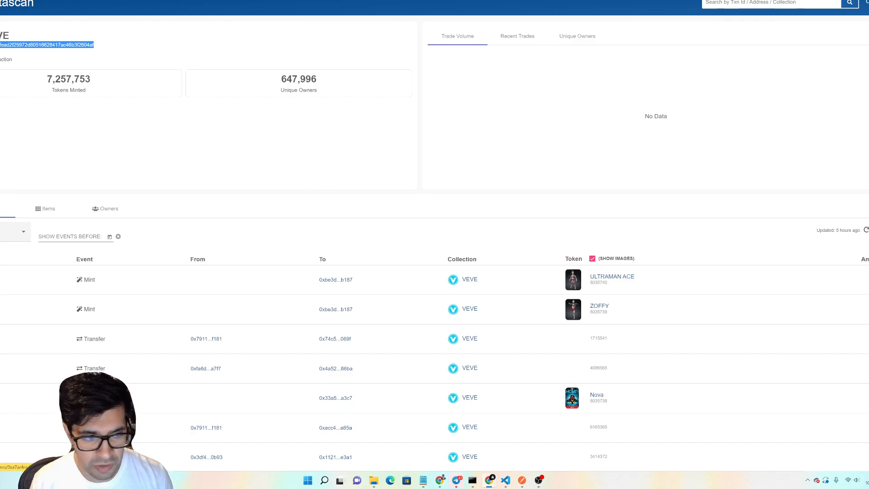
{"action": "scroll", "scroll_direction": "down", "scroll_amount": 3}
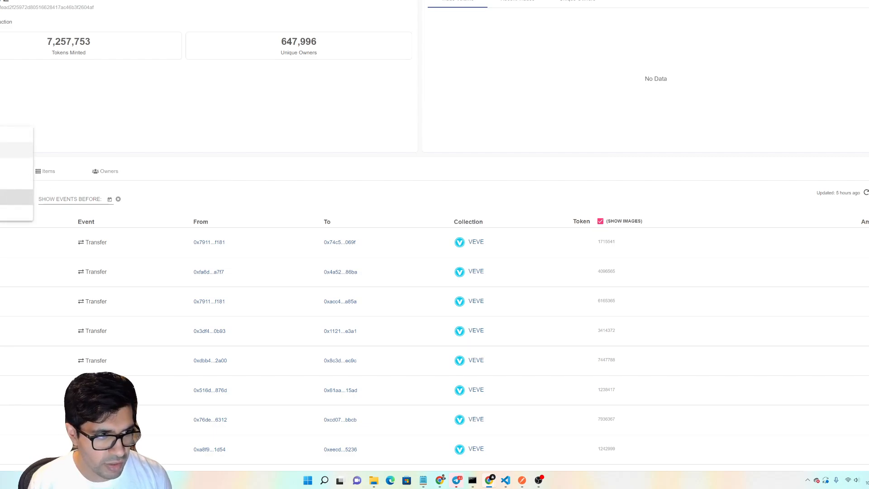
Browse the VEVE collection's item cards, then list its owners ranked by token count
{"action": "left_click", "coordinate": [48, 171]}
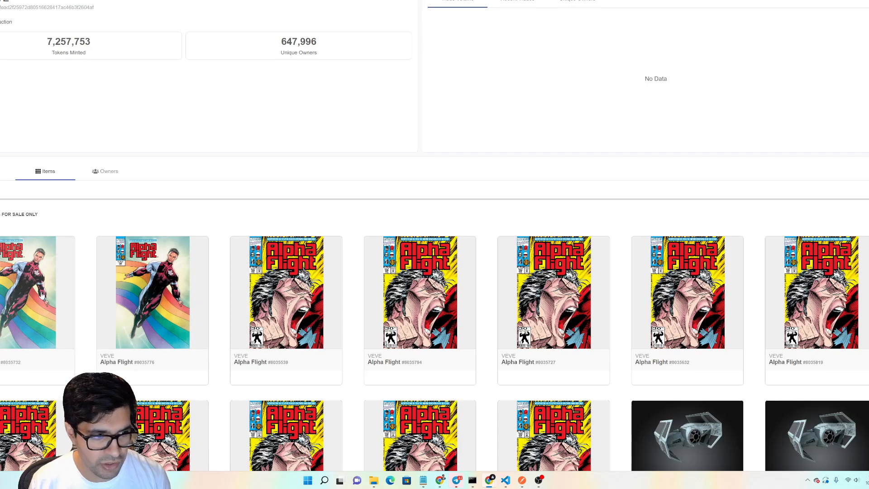
{"action": "scroll", "scroll_direction": "down", "scroll_amount": 3}
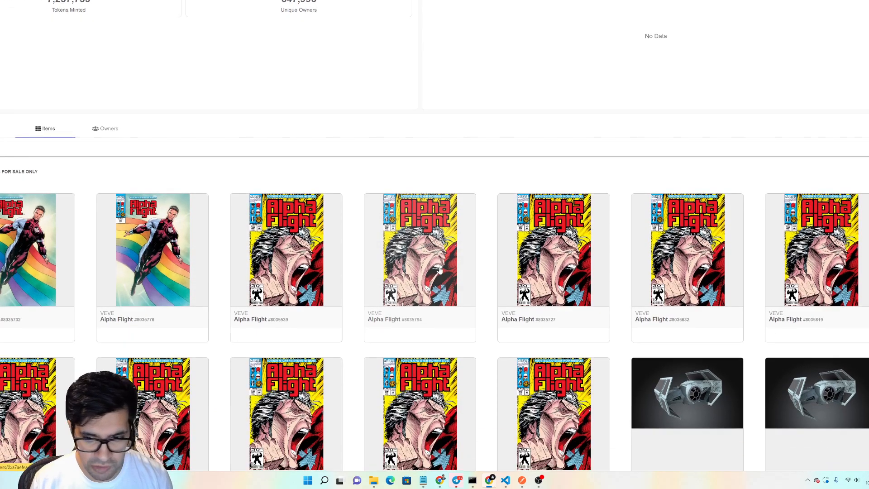
{"action": "scroll", "scroll_direction": "down", "scroll_amount": 3}
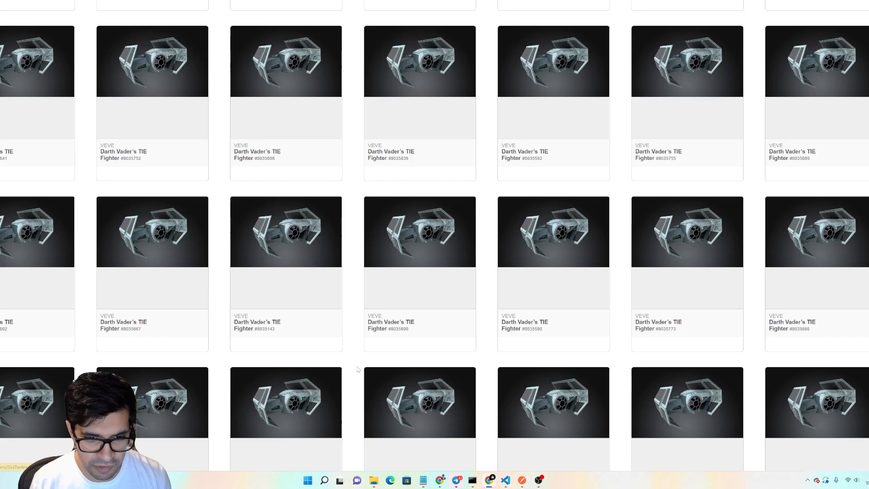
{"action": "scroll", "scroll_direction": "down", "scroll_amount": 3}
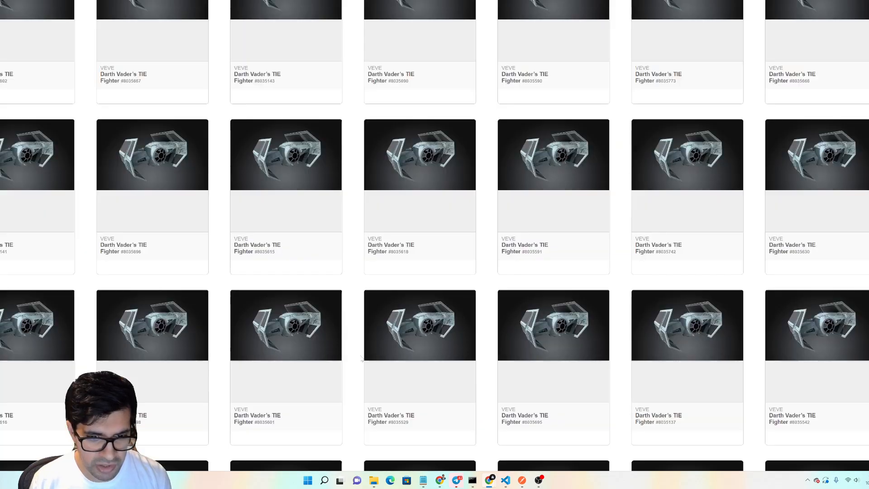
{"action": "scroll", "scroll_direction": "down", "scroll_amount": 3}
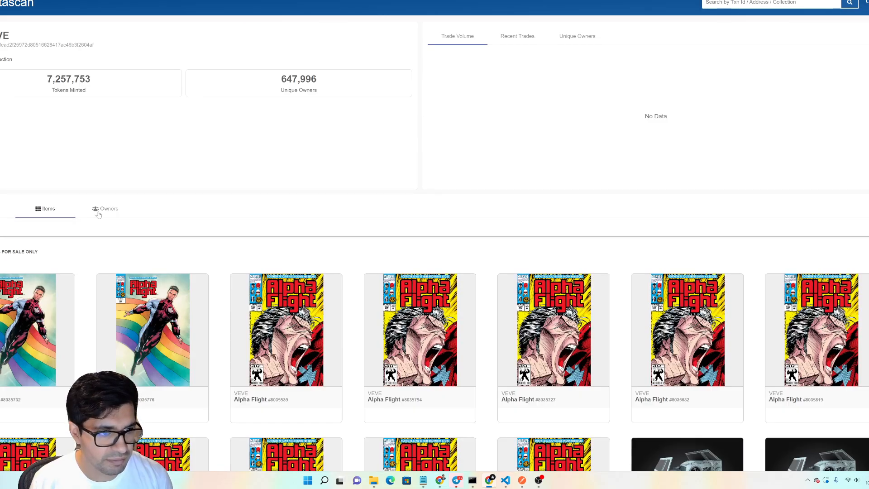
{"action": "left_click", "coordinate": [108, 208]}
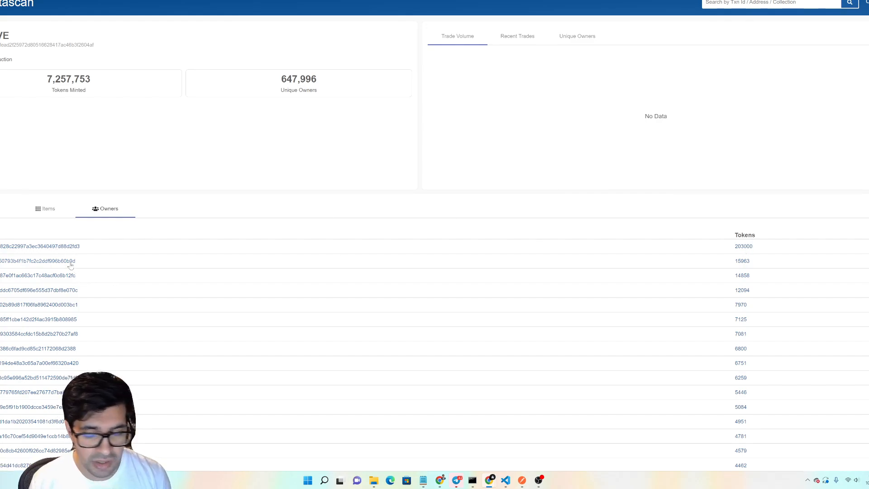
{"action": "mouse_move", "coordinate": [779, 272]}
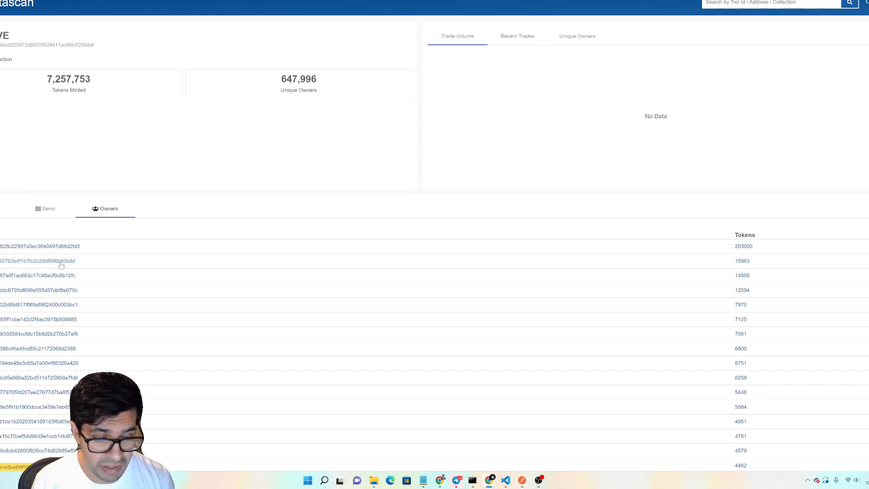
{"action": "mouse_move", "coordinate": [63, 265]}
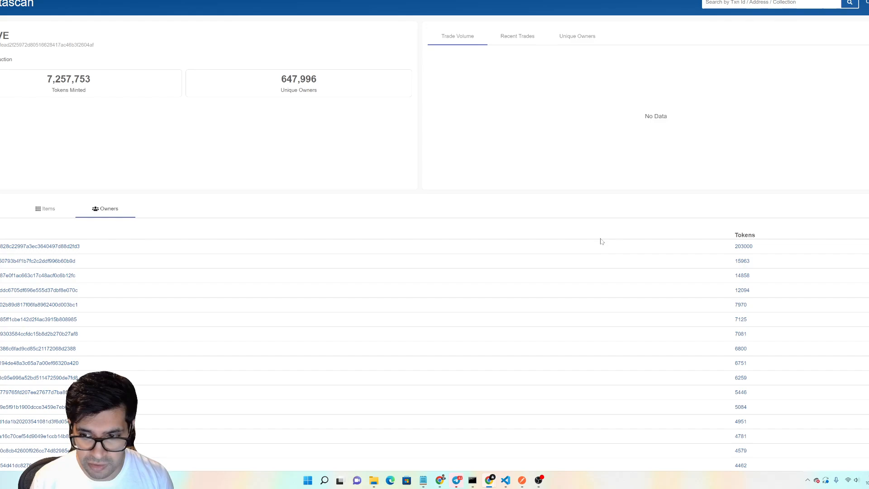
{"action": "mouse_move", "coordinate": [743, 275]}
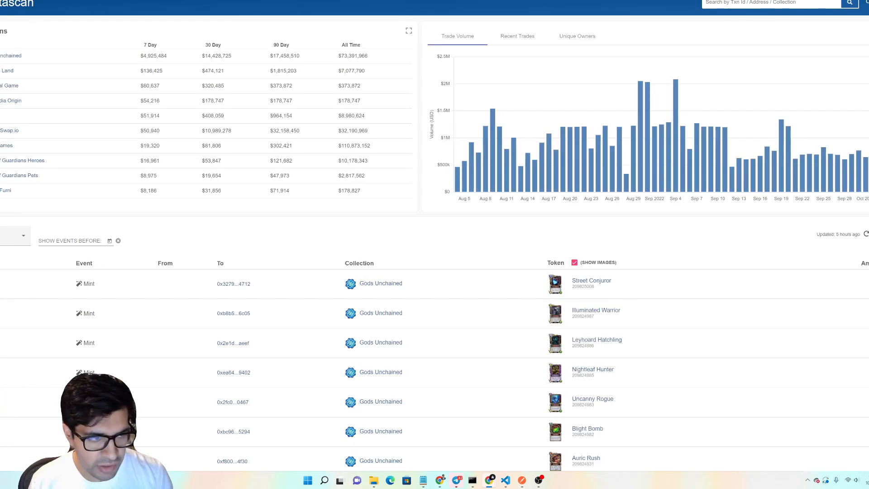
Search 'veve' on the Immutascan home page and select the VEVE collection match
{"action": "type", "text": "veve"}
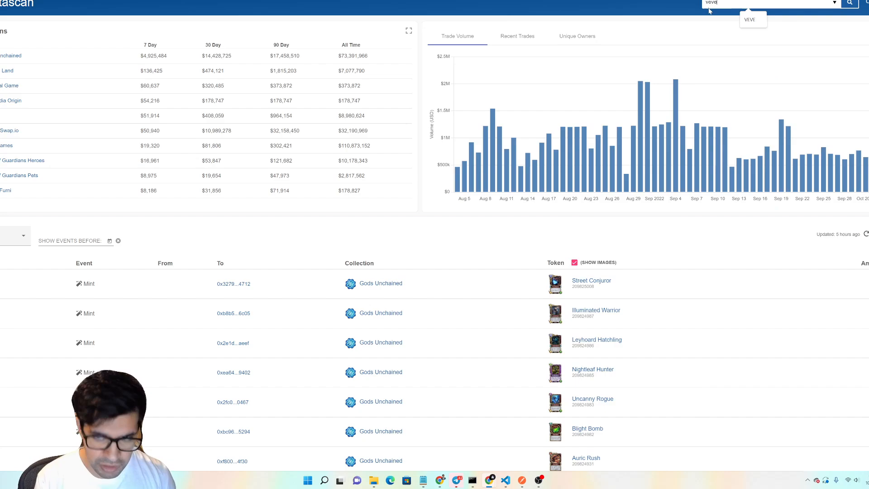
{"action": "left_click", "coordinate": [749, 19]}
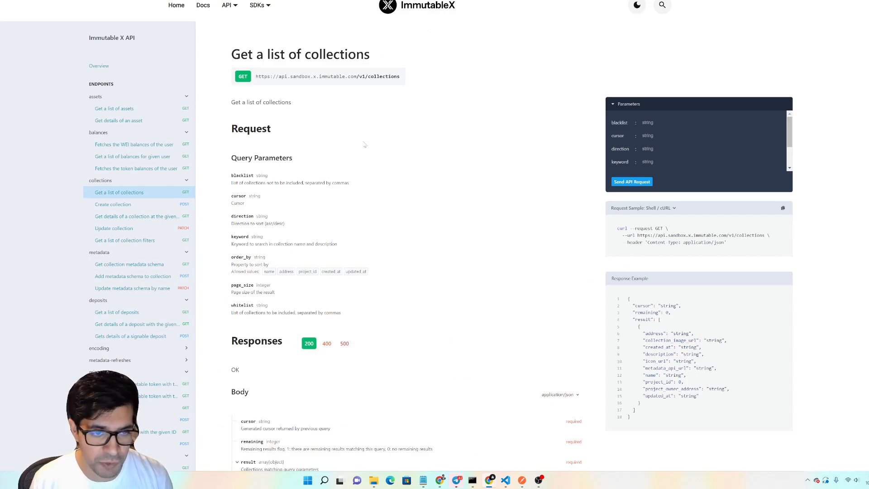
{"action": "mouse_move", "coordinate": [318, 145]}
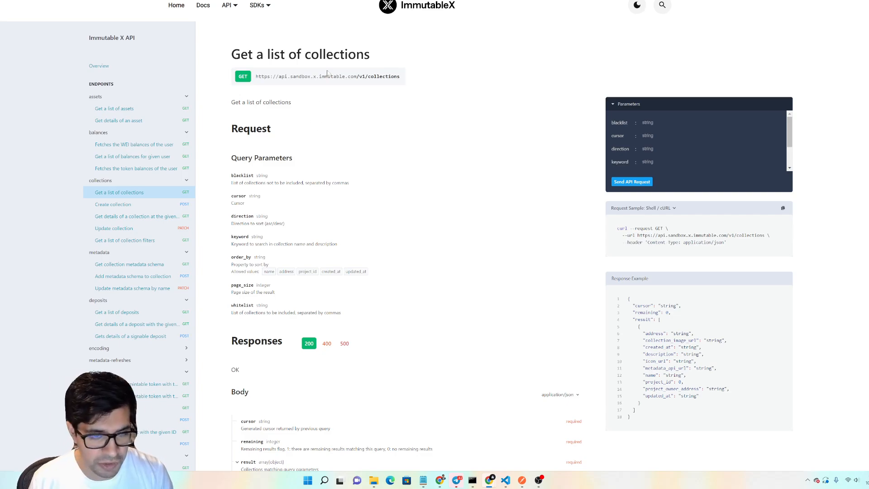
{"action": "mouse_move", "coordinate": [326, 145]}
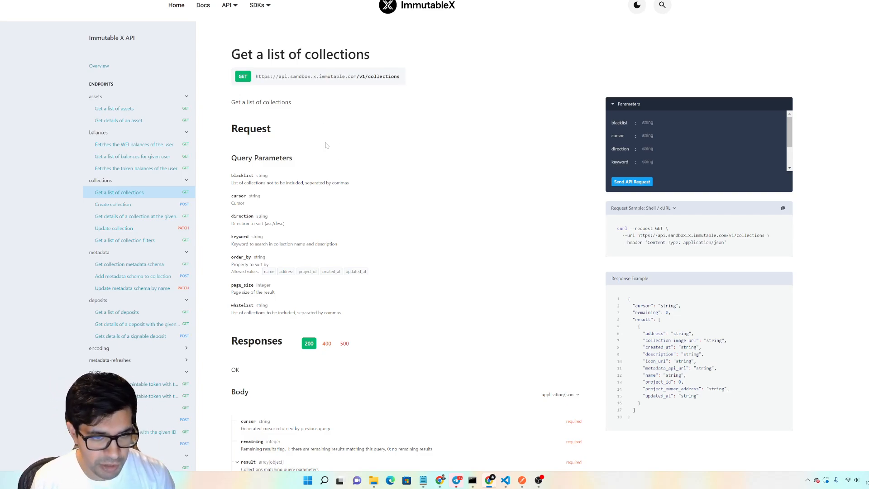
{"action": "mouse_move", "coordinate": [353, 143]}
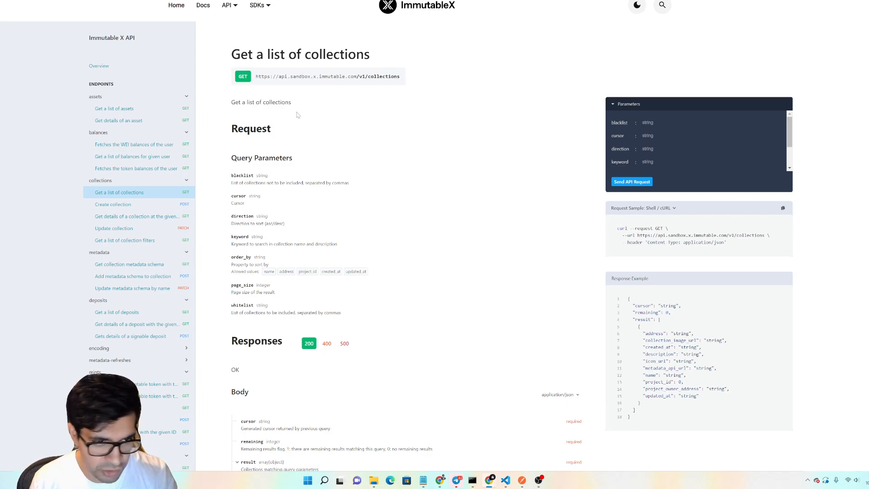
{"action": "mouse_move", "coordinate": [114, 108]}
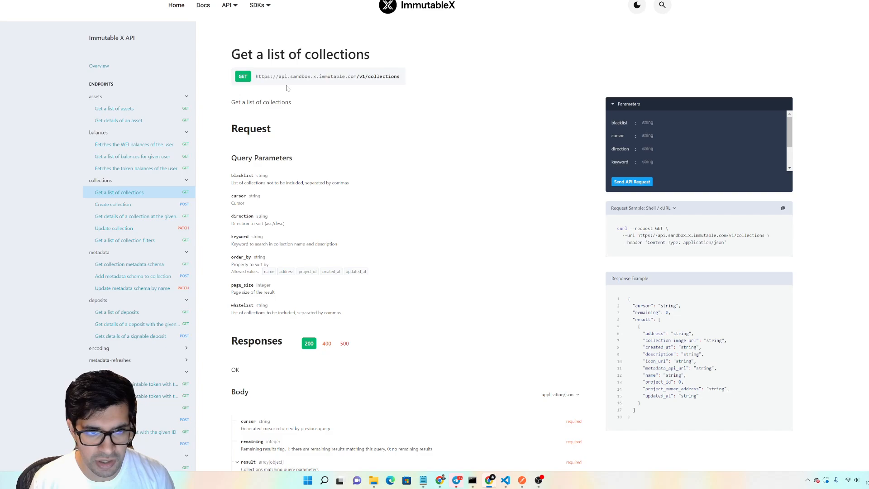
{"action": "double_click", "coordinate": [379, 76]}
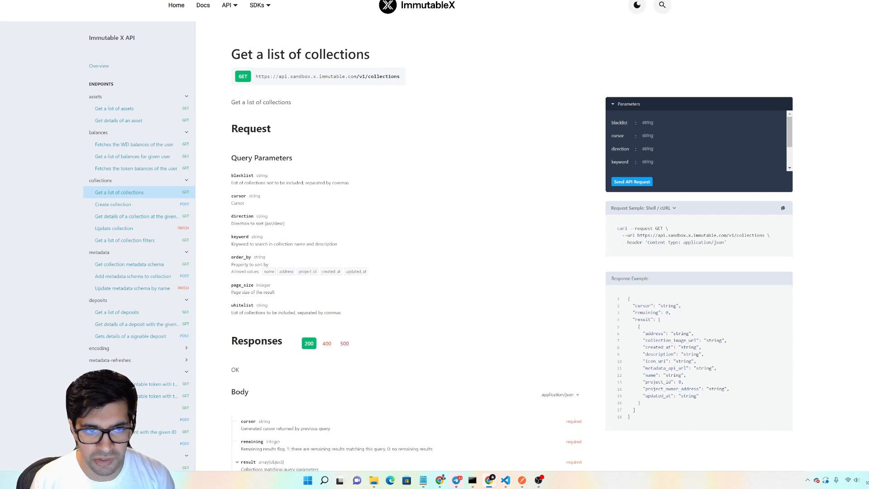
{"action": "mouse_move", "coordinate": [326, 76]}
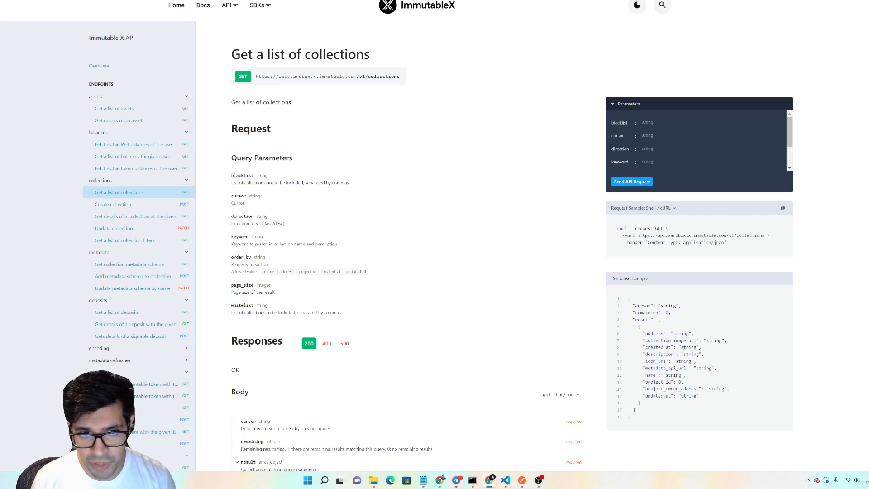
{"action": "double_click", "coordinate": [300, 76]}
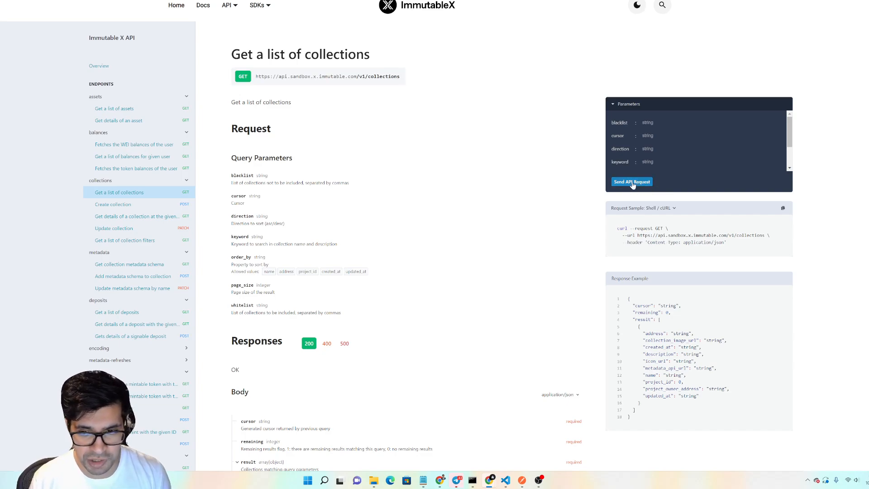
Send the list-collections API request from the docs and review the 200 OK JSON response
{"action": "left_click", "coordinate": [631, 182]}
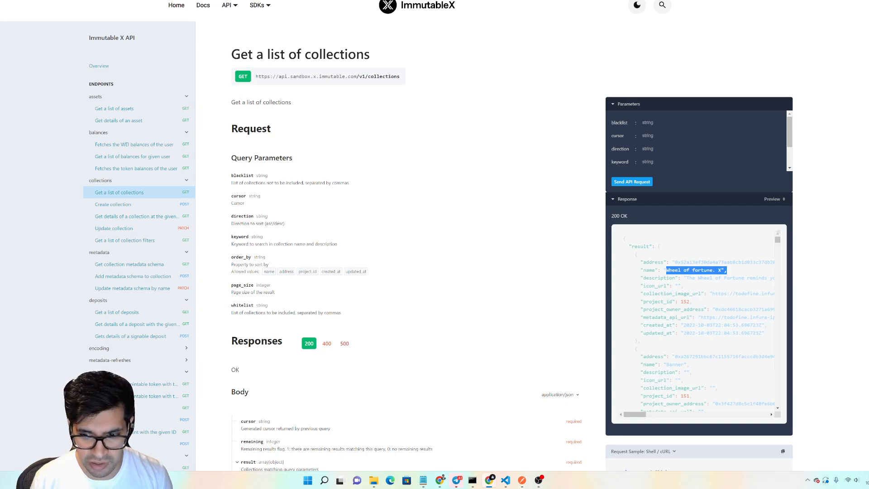
{"action": "scroll", "scroll_direction": "down", "scroll_amount": 3}
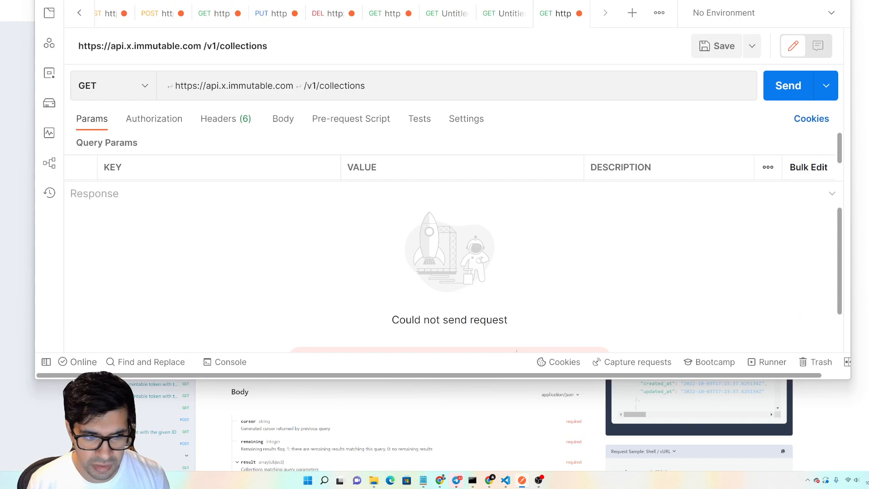
Check the Authorization settings of the /v1/collections GET request and return to Params
{"action": "left_click", "coordinate": [153, 119]}
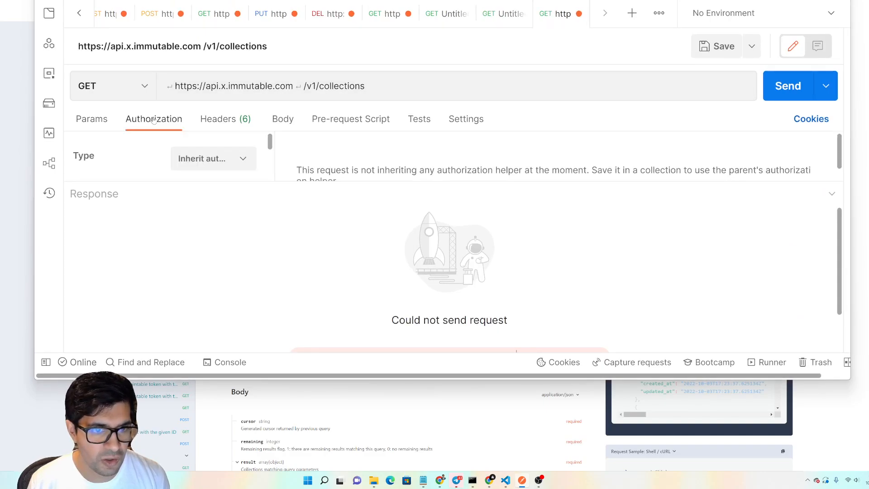
{"action": "left_click", "coordinate": [91, 119]}
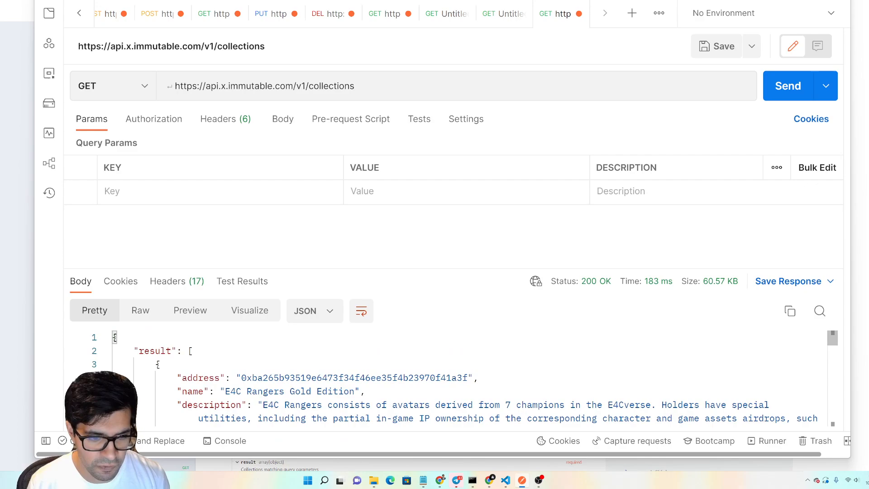
Scroll the collections JSON response past The Launch Collection and 001GEN Red Rocks
{"action": "scroll", "scroll_direction": "down", "scroll_amount": 3}
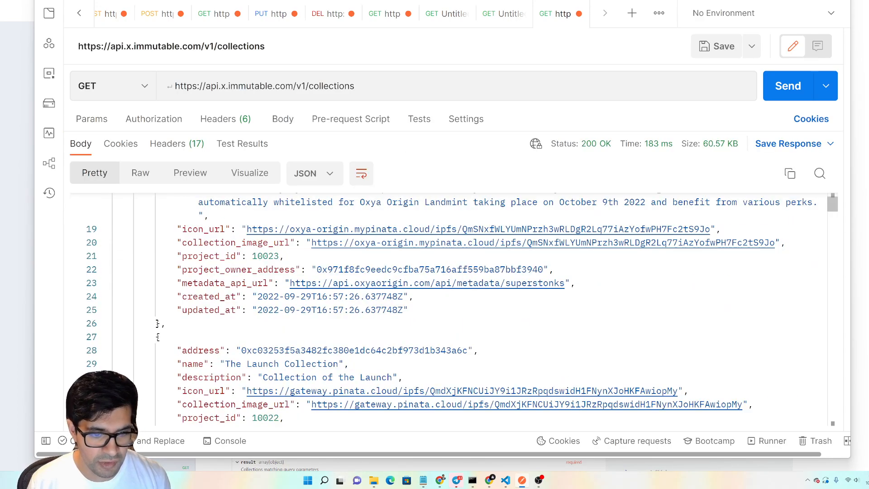
{"action": "scroll", "scroll_direction": "down", "scroll_amount": 3}
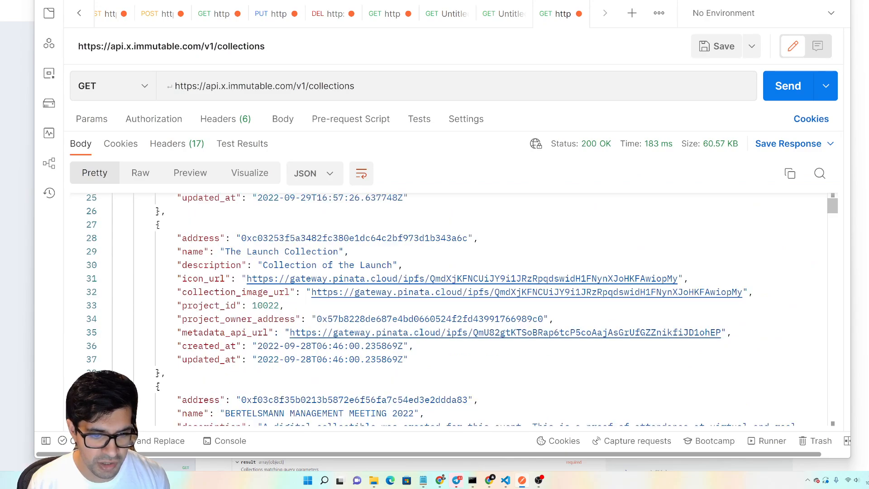
{"action": "scroll", "scroll_direction": "down", "scroll_amount": 3}
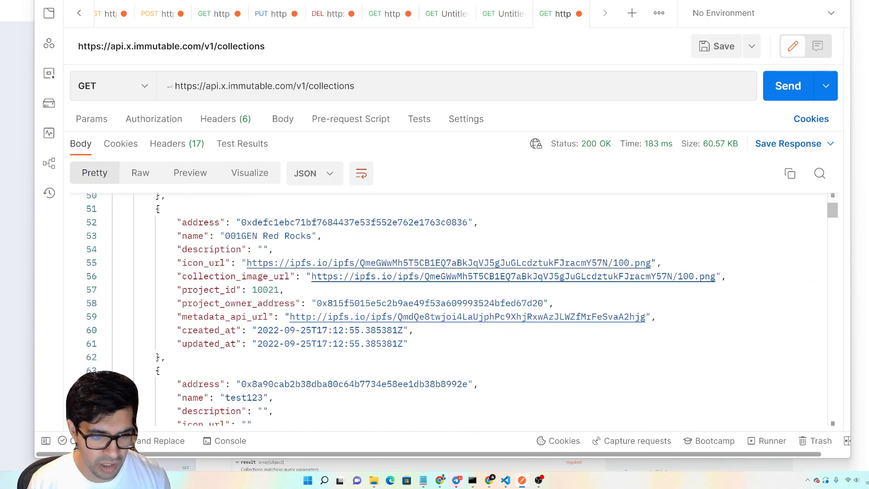
{"action": "scroll", "scroll_direction": "down", "scroll_amount": 3}
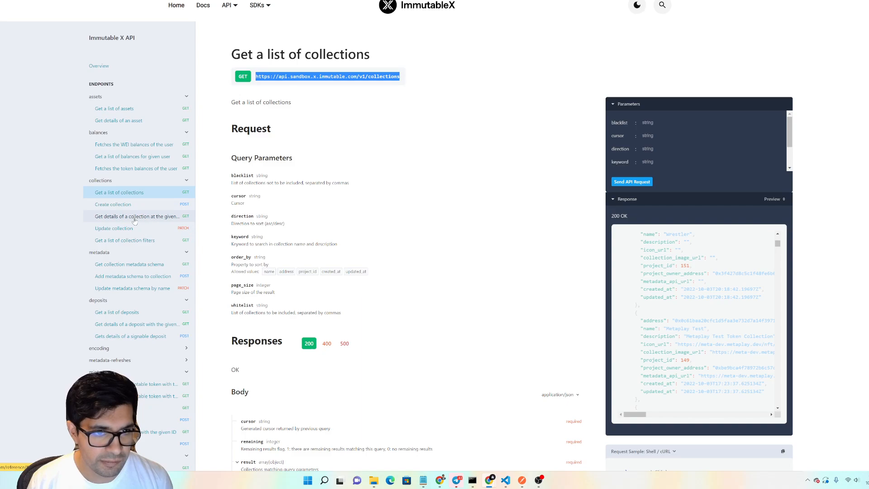
{"action": "mouse_move", "coordinate": [136, 216]}
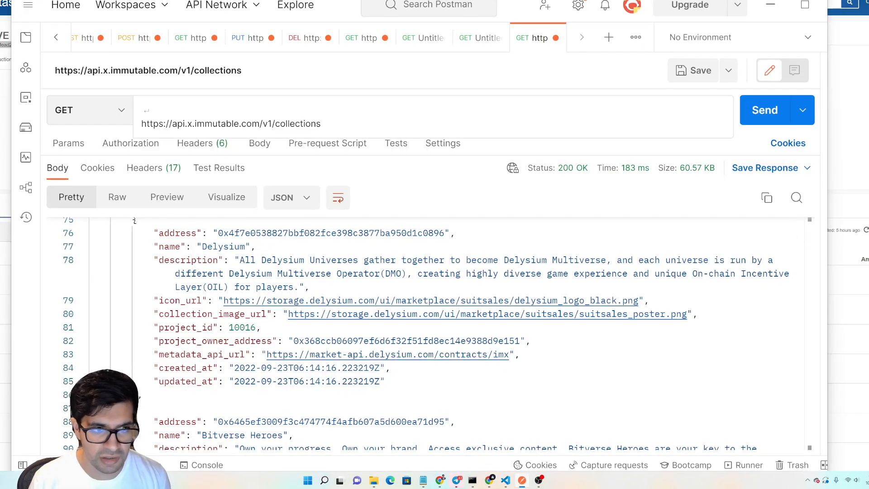
Request the VEVE collection's details by appending its contract address to the collections URL
{"action": "type", "text": "/"}
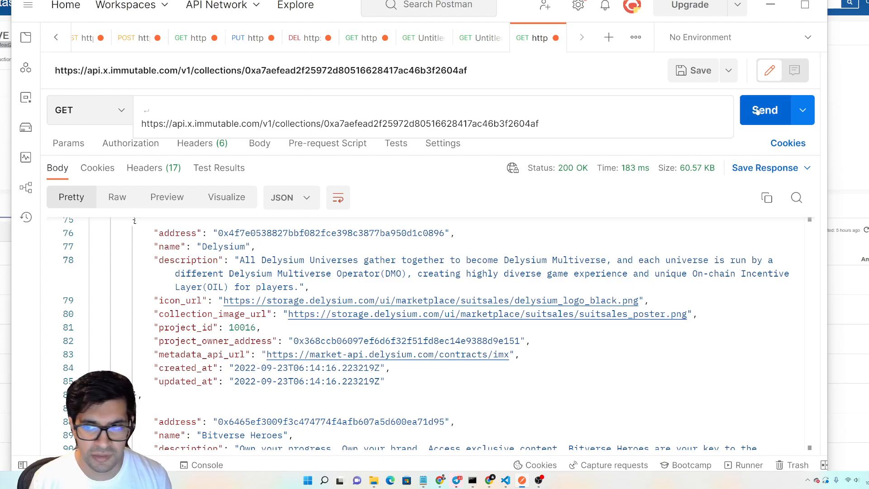
{"action": "left_click", "coordinate": [765, 110]}
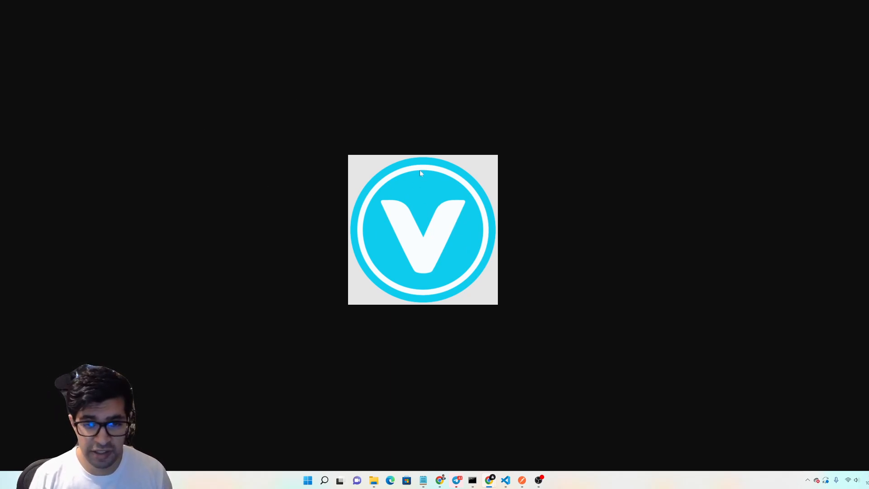
{"action": "mouse_move", "coordinate": [451, 293]}
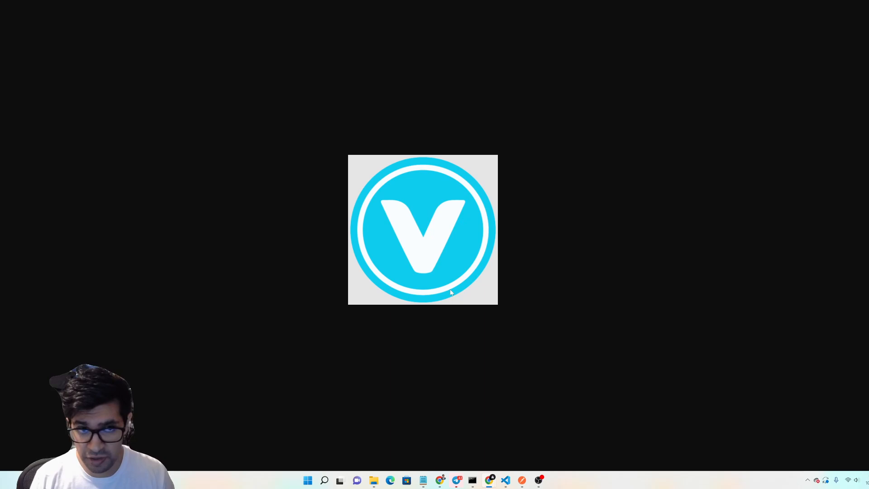
{"action": "mouse_move", "coordinate": [149, 58]}
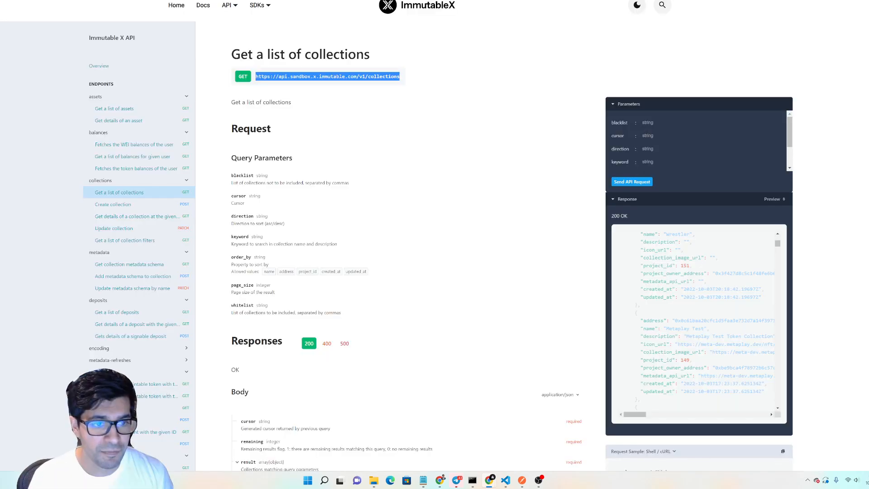
{"action": "mouse_move", "coordinate": [114, 108]}
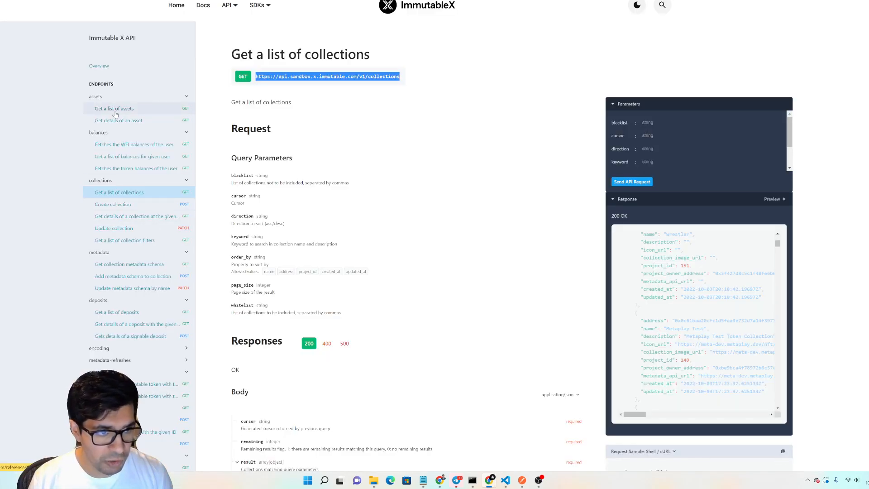
{"action": "mouse_move", "coordinate": [119, 121]}
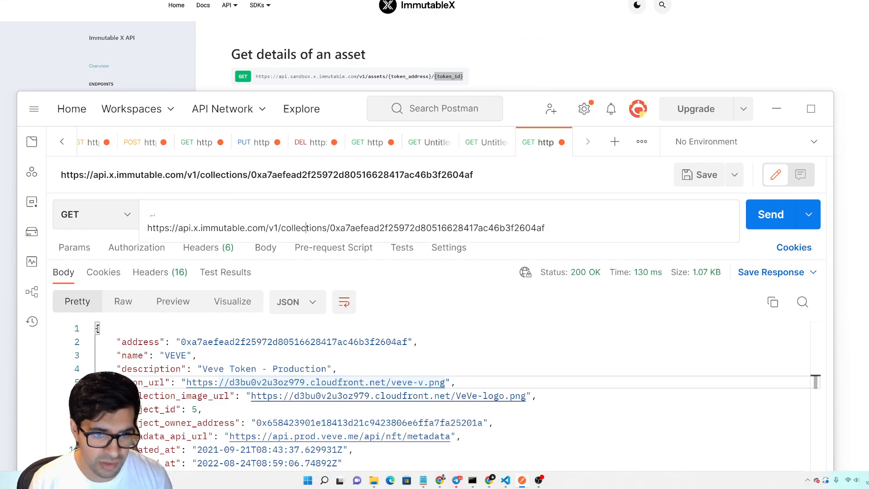
Change the request path from collections to assets for the VEVE address, ending with a slash
{"action": "double_click", "coordinate": [304, 228]}
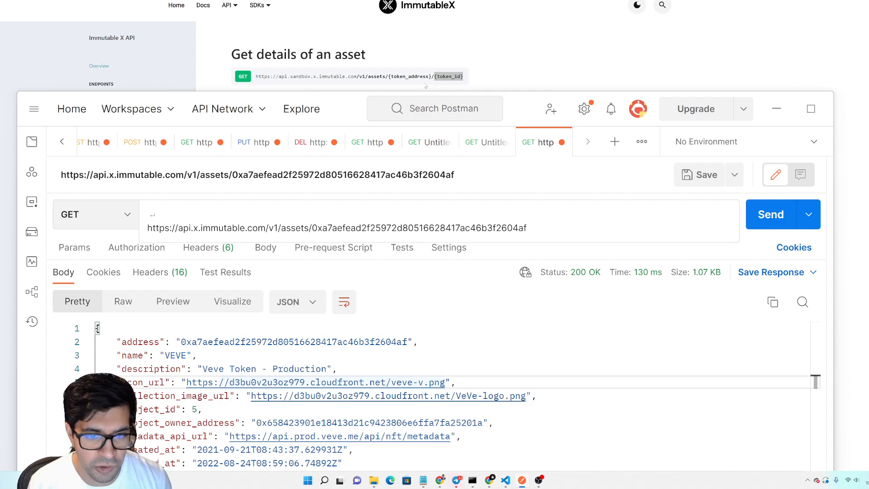
{"action": "left_click", "coordinate": [525, 228]}
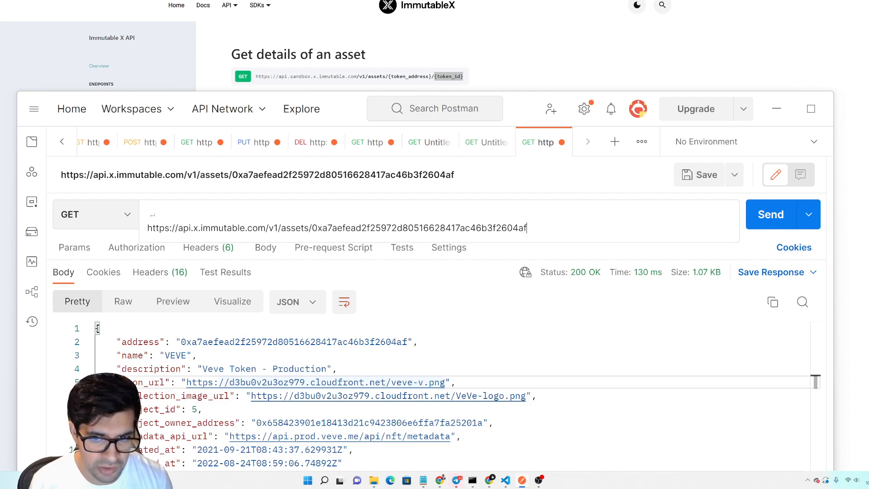
{"action": "type", "text": "/"}
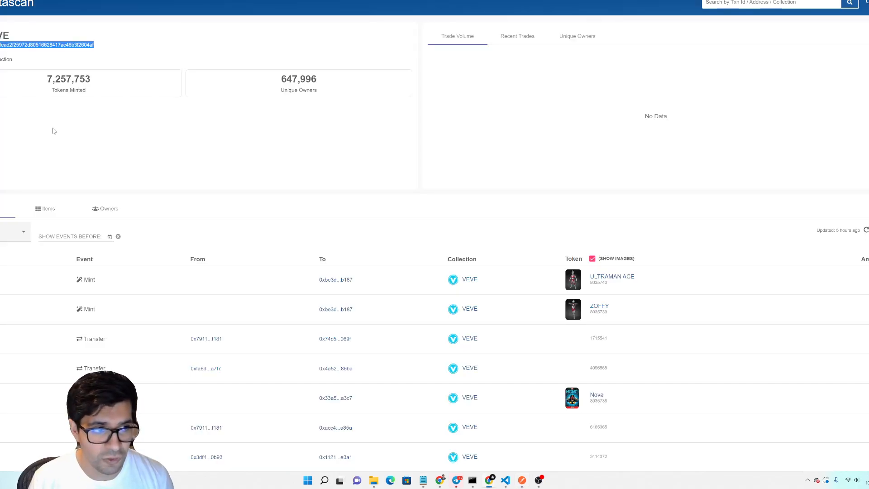
Open the Darth Vader's TIE Fighter item 8035634 from the VEVE items grid
{"action": "scroll", "scroll_direction": "down", "scroll_amount": 3}
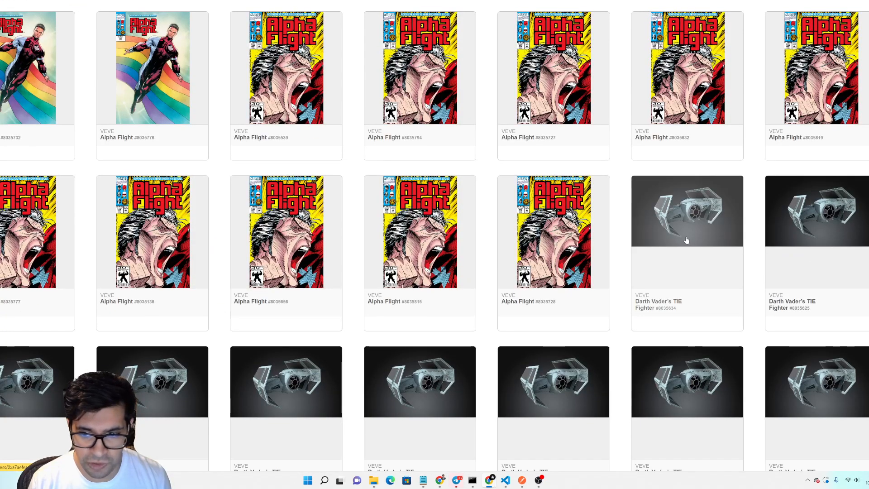
{"action": "left_click", "coordinate": [687, 211]}
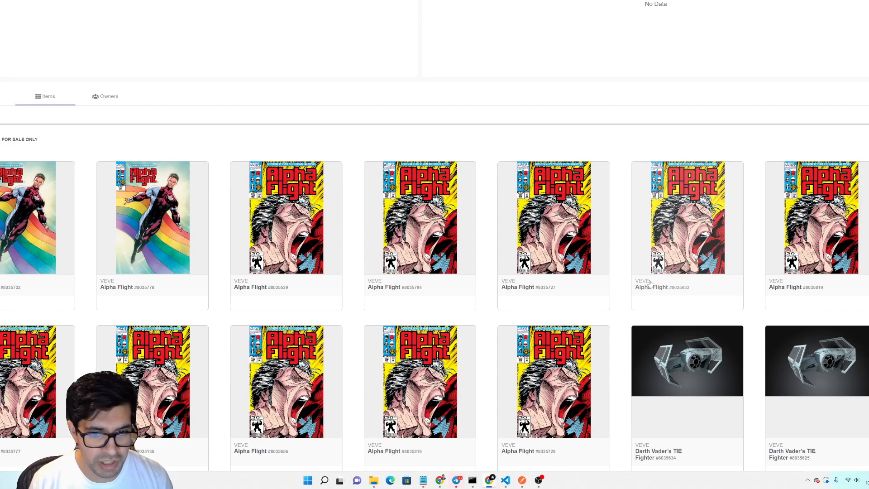
{"action": "scroll", "scroll_direction": "down", "scroll_amount": 3}
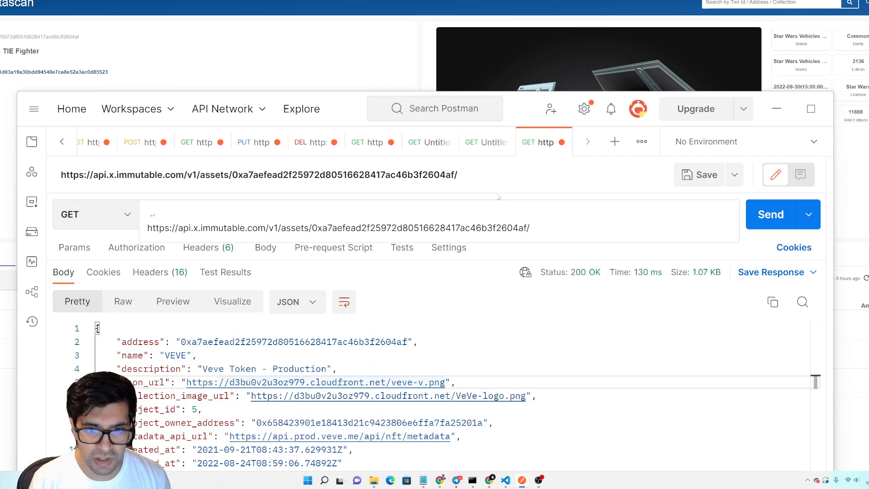
Request asset 8035634's details, getting Darth Vader's TIE Fighter metadata and its image link
{"action": "type", "text": "/8035634"}
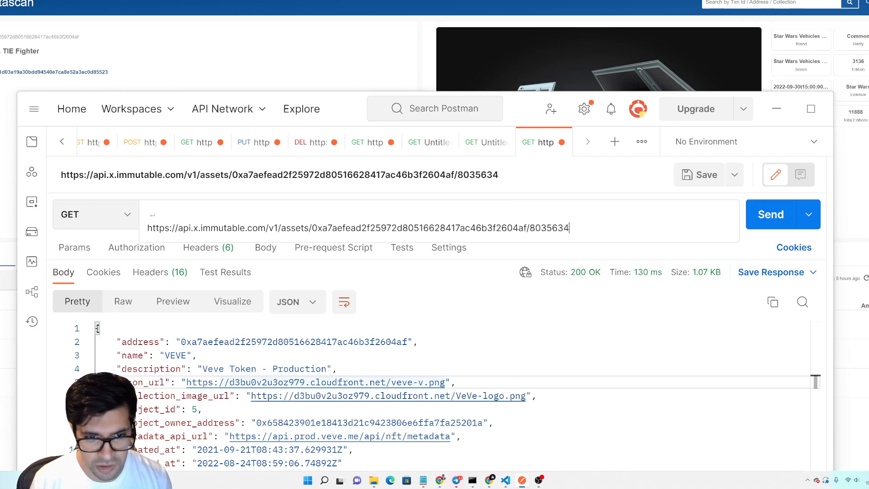
{"action": "left_click_drag", "start_coordinate": [312, 228], "coordinate": [518, 228]}
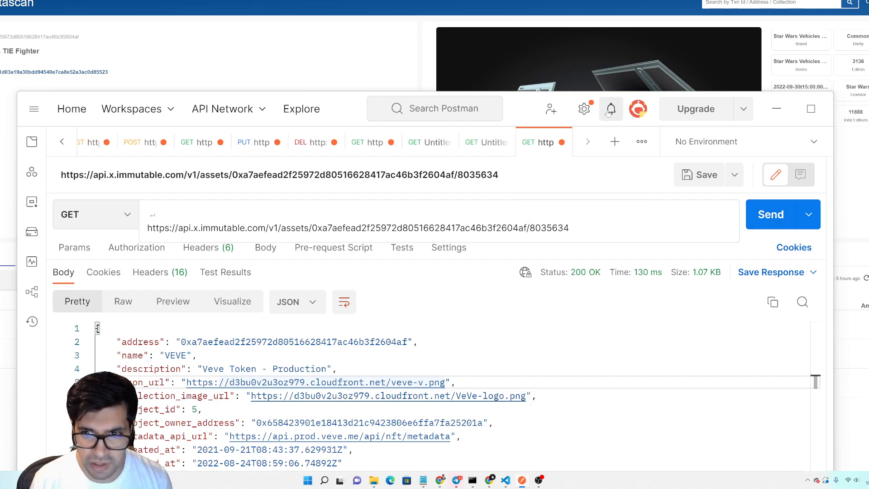
{"action": "left_click", "coordinate": [769, 215]}
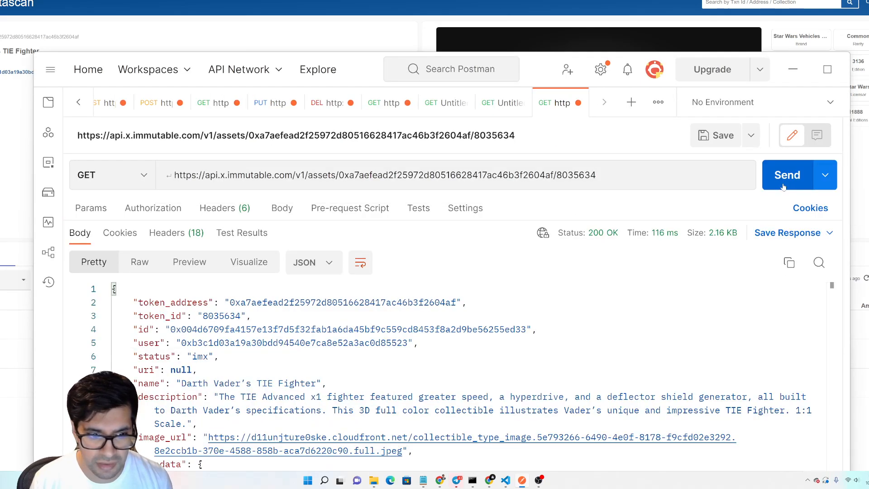
{"action": "left_click", "coordinate": [787, 175]}
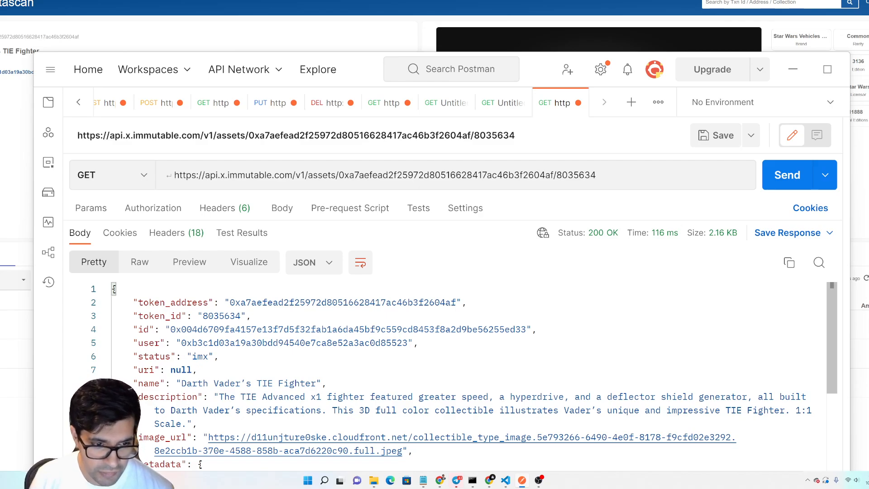
{"action": "scroll", "scroll_direction": "down", "scroll_amount": 3}
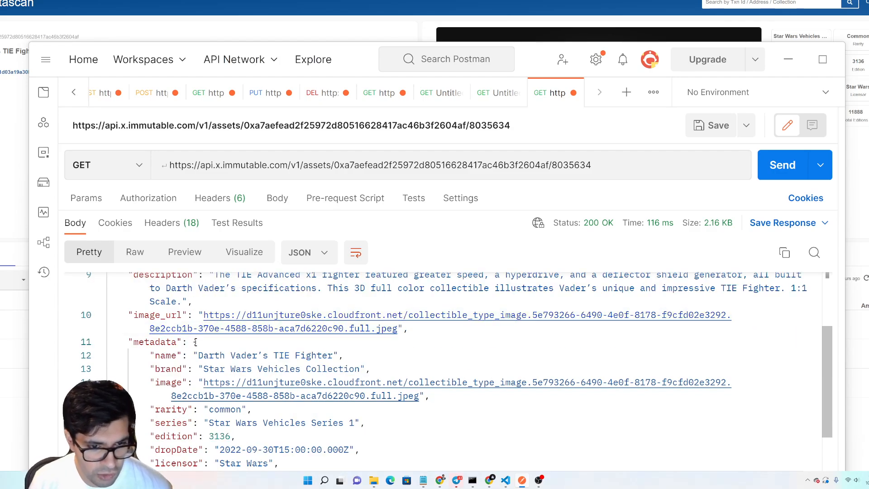
{"action": "mouse_move", "coordinate": [395, 321]}
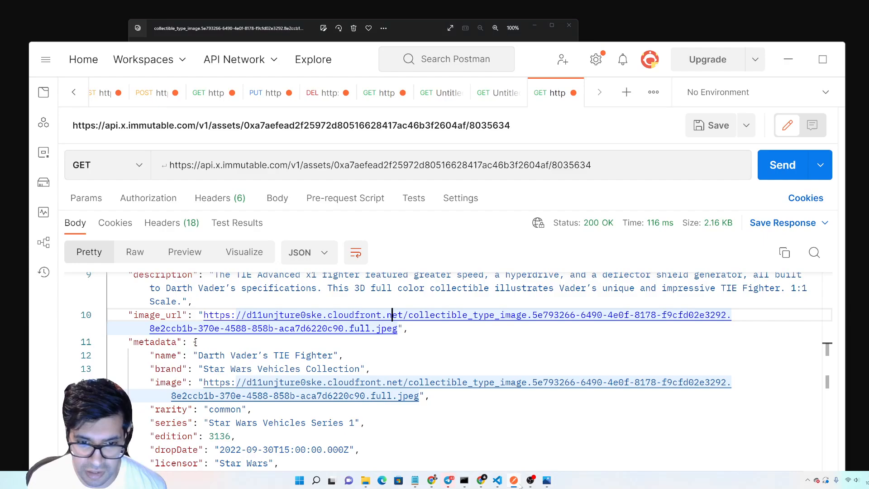
Read the TIE Fighter response (edition 3136 of 11888) and select the owner wallet address in the user field
{"action": "scroll", "scroll_direction": "down", "scroll_amount": 3}
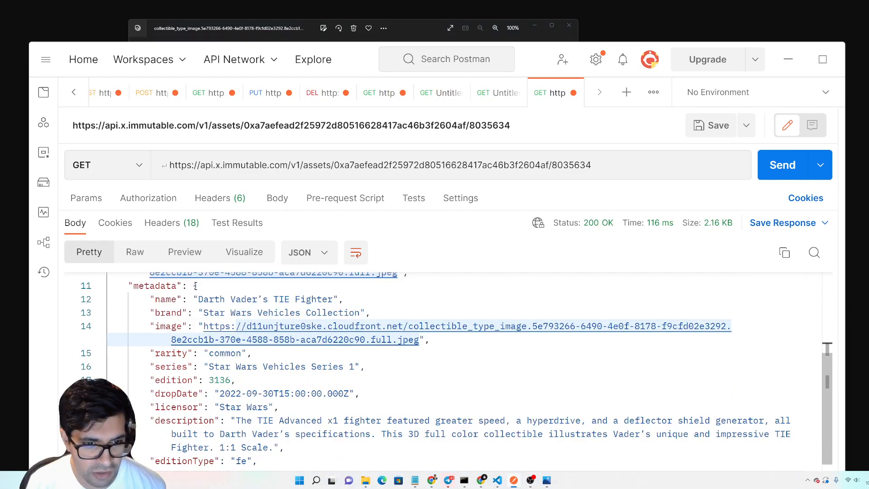
{"action": "scroll", "scroll_direction": "down", "scroll_amount": 3}
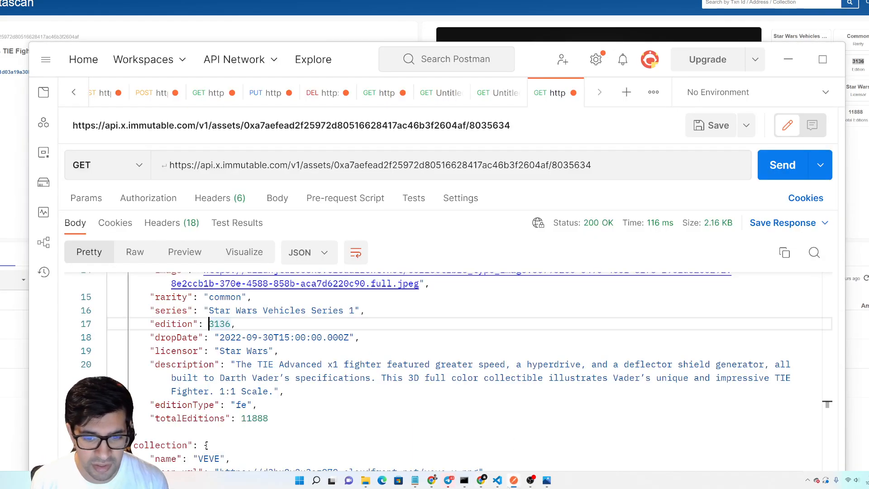
{"action": "scroll", "scroll_direction": "down", "scroll_amount": 3}
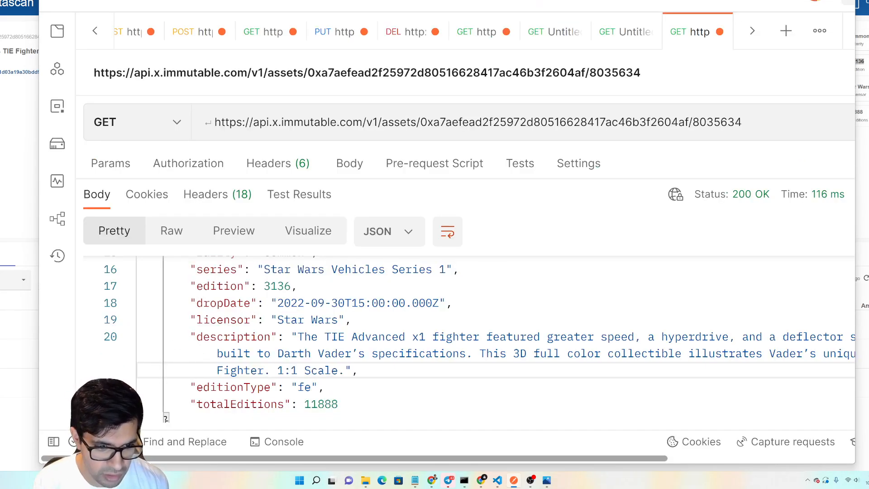
{"action": "scroll", "scroll_direction": "down", "scroll_amount": 3}
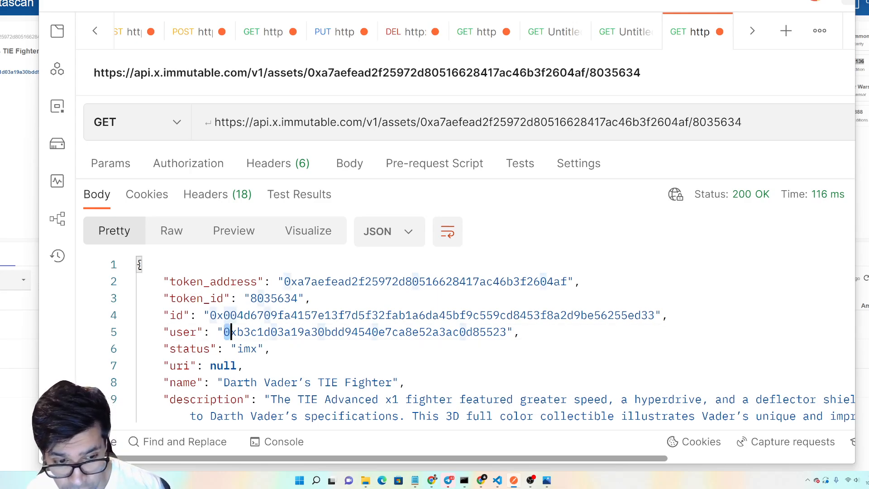
{"action": "left_click_drag", "start_coordinate": [225, 333], "coordinate": [502, 332]}
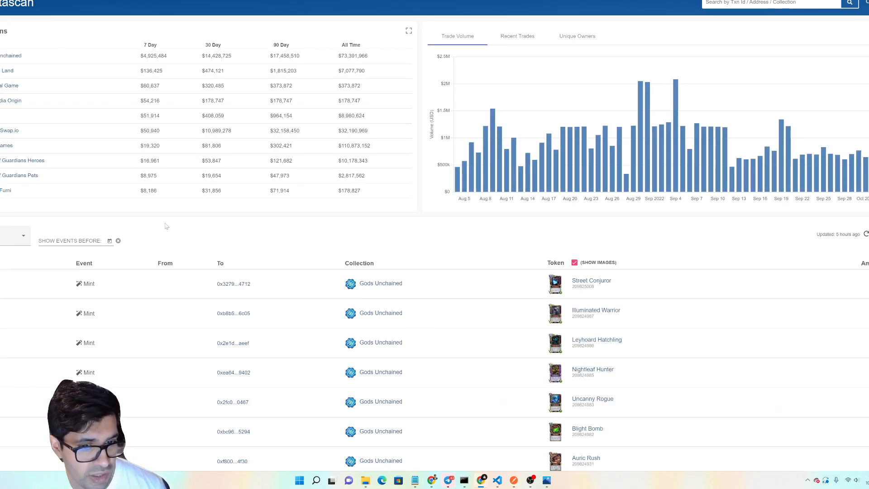
{"action": "left_click", "coordinate": [833, 3]}
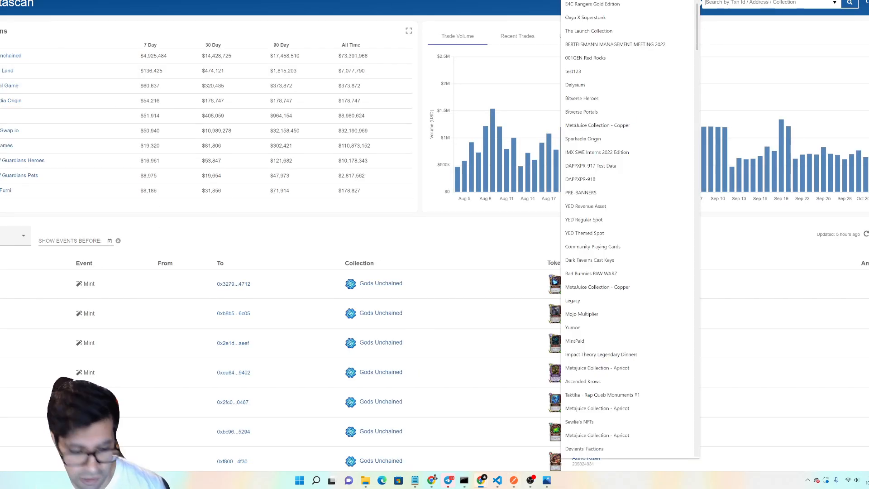
Search 'veve', load more VEVE collection events, and open the ULTRAMAN JACK mint for token 8035743
{"action": "type", "text": "veve"}
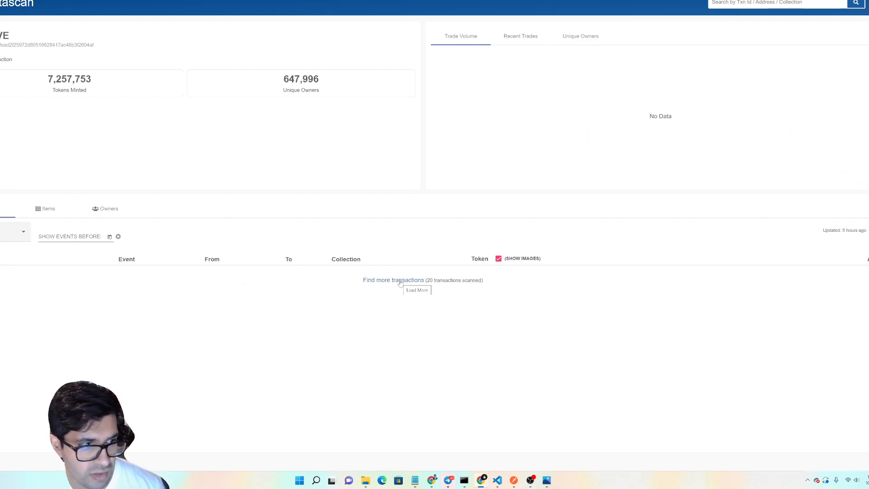
{"action": "left_click", "coordinate": [417, 290]}
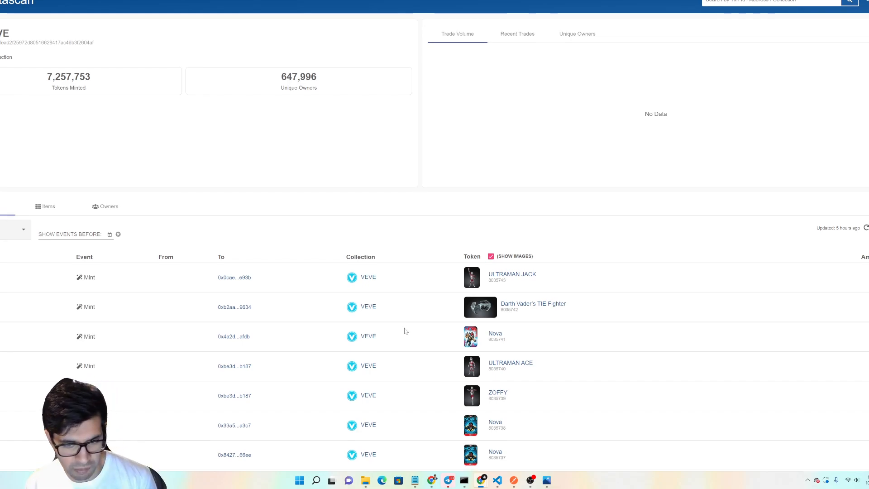
{"action": "scroll", "scroll_direction": "down", "scroll_amount": 3}
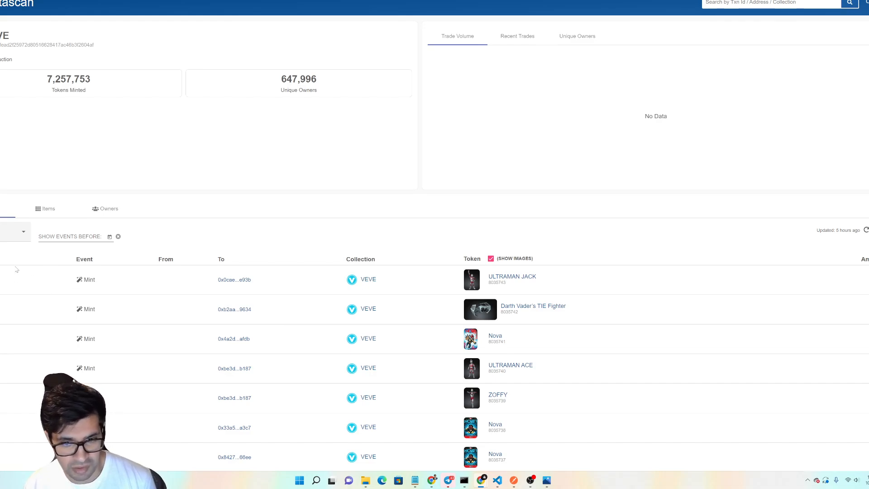
{"action": "mouse_move", "coordinate": [107, 294]}
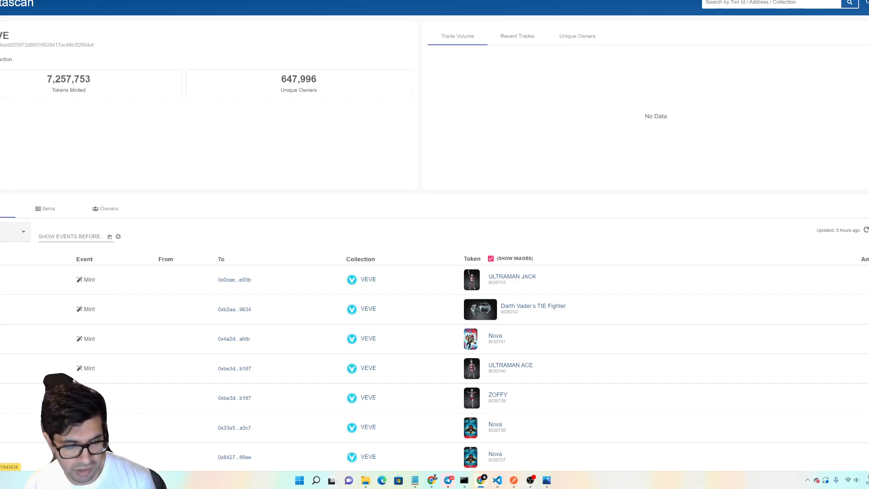
{"action": "left_click", "coordinate": [511, 279]}
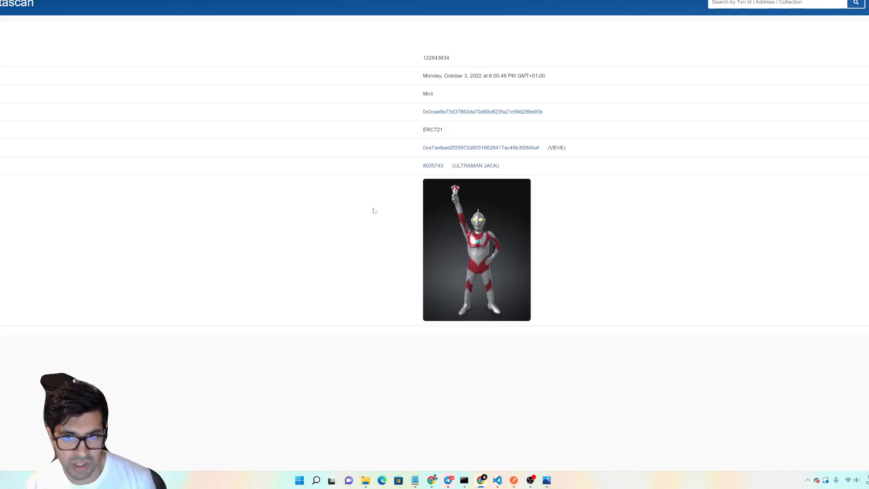
{"action": "mouse_move", "coordinate": [482, 111]}
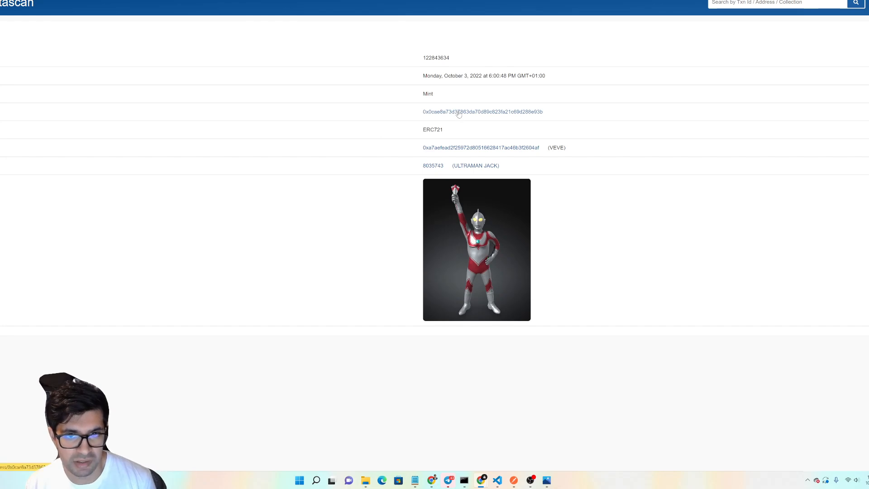
{"action": "mouse_move", "coordinate": [474, 114]}
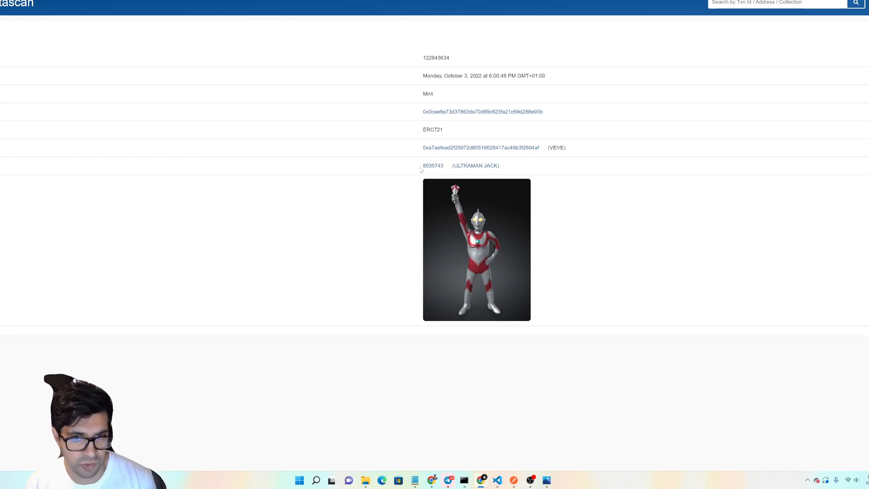
Select the ULTRAMAN JACK token ID 8035743 in the mint transaction details
{"action": "double_click", "coordinate": [432, 165]}
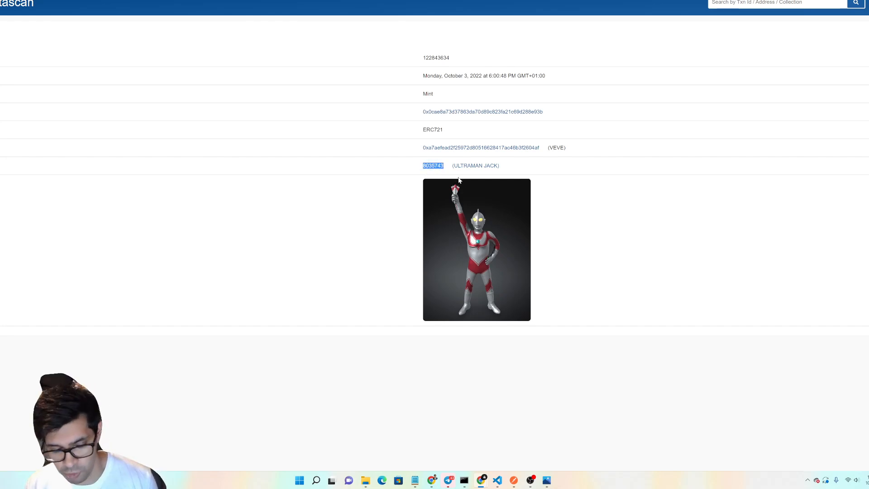
{"action": "mouse_move", "coordinate": [317, 164]}
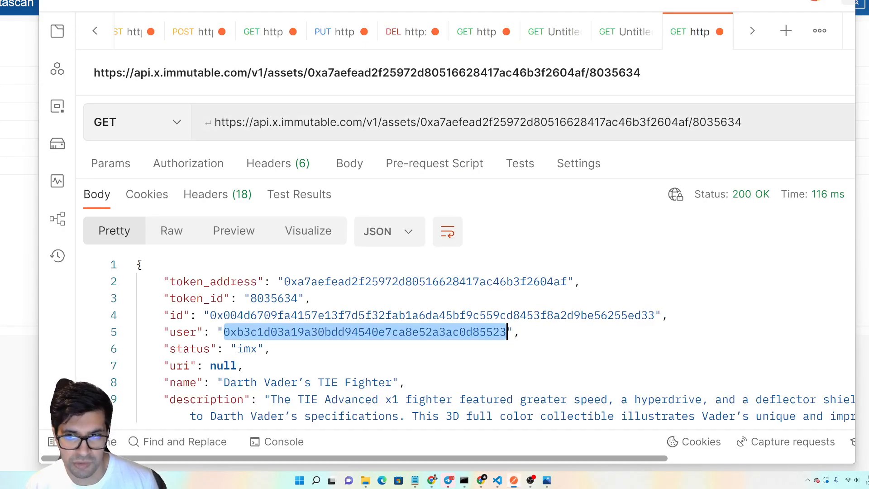
Replace the request URL's token ID with 8035743 and send the GET asset request
{"action": "double_click", "coordinate": [704, 139]}
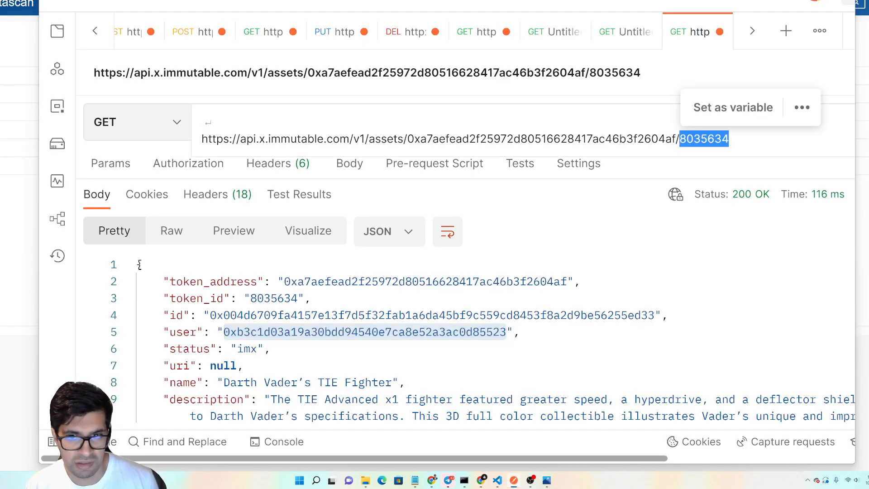
{"action": "type", "text": "8035743"}
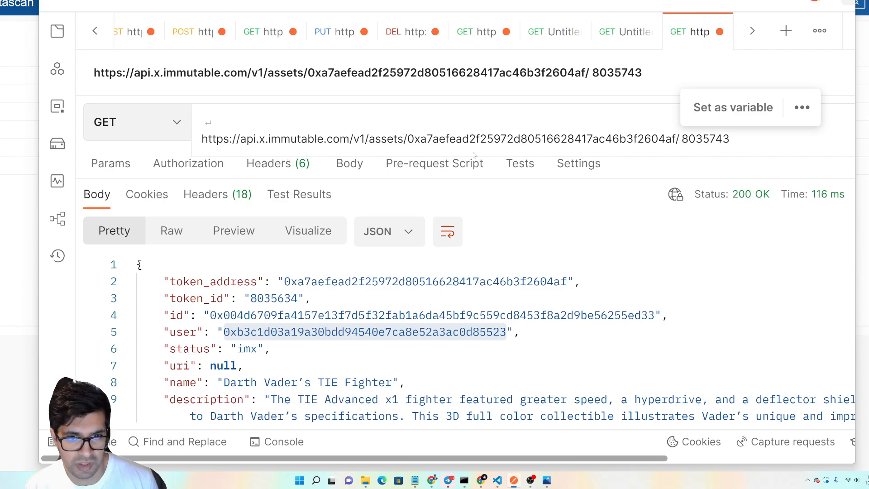
{"action": "mouse_move", "coordinate": [705, 60]}
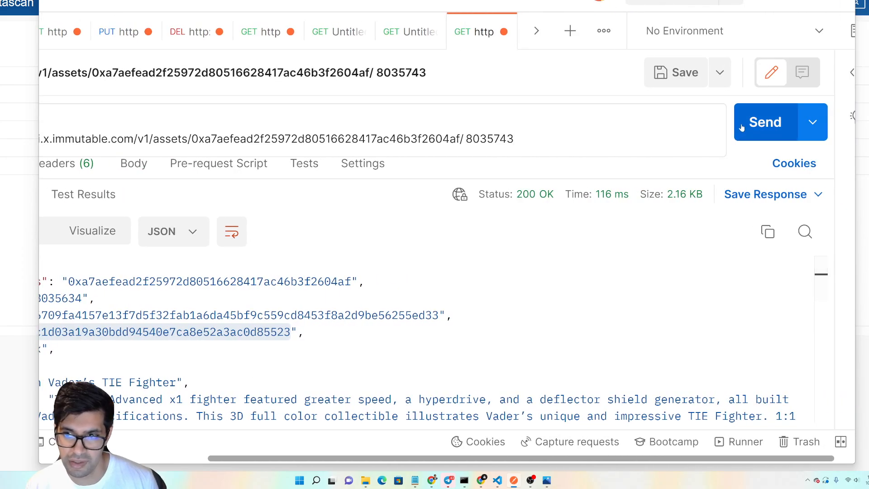
{"action": "left_click", "coordinate": [765, 122]}
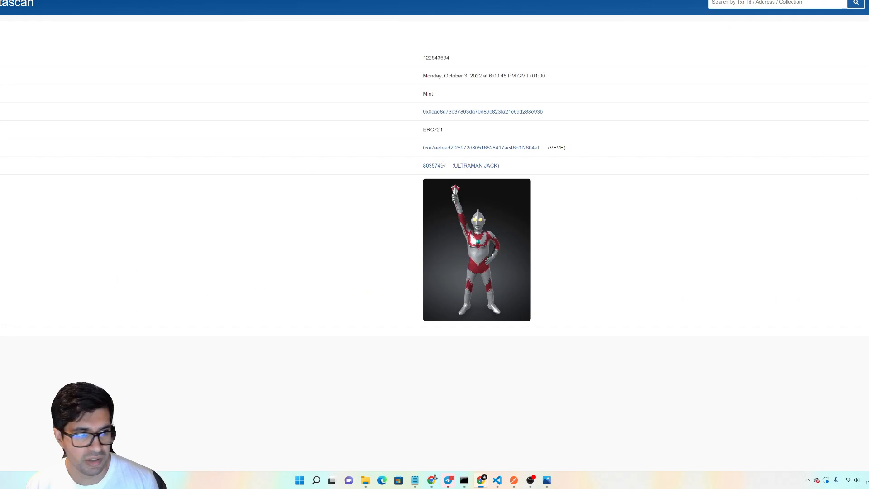
{"action": "mouse_move", "coordinate": [434, 164]}
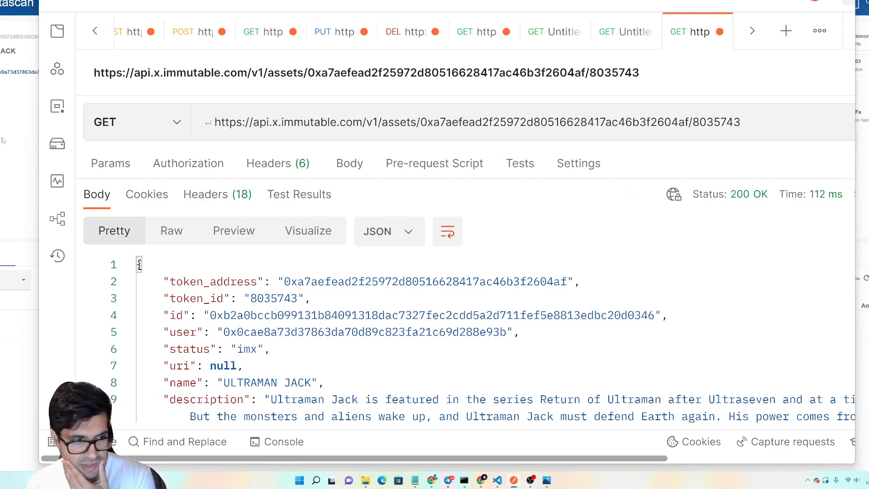
Select and copy the owner's wallet address from the ULTRAMAN JACK response's user field
{"action": "scroll", "scroll_direction": "down", "scroll_amount": 3}
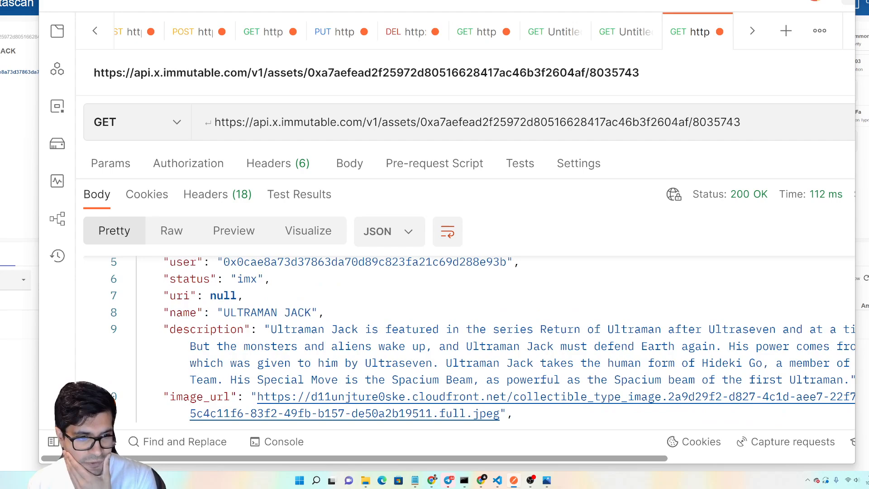
{"action": "scroll", "scroll_direction": "down", "scroll_amount": 3}
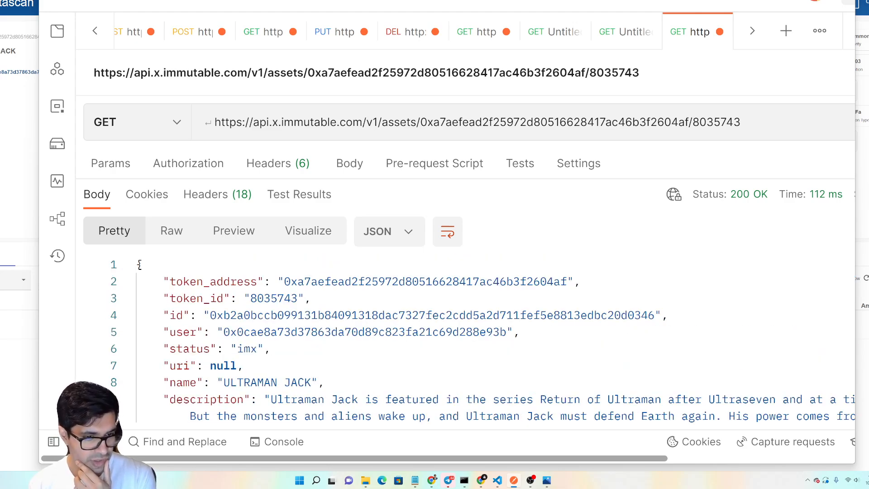
{"action": "double_click", "coordinate": [365, 333]}
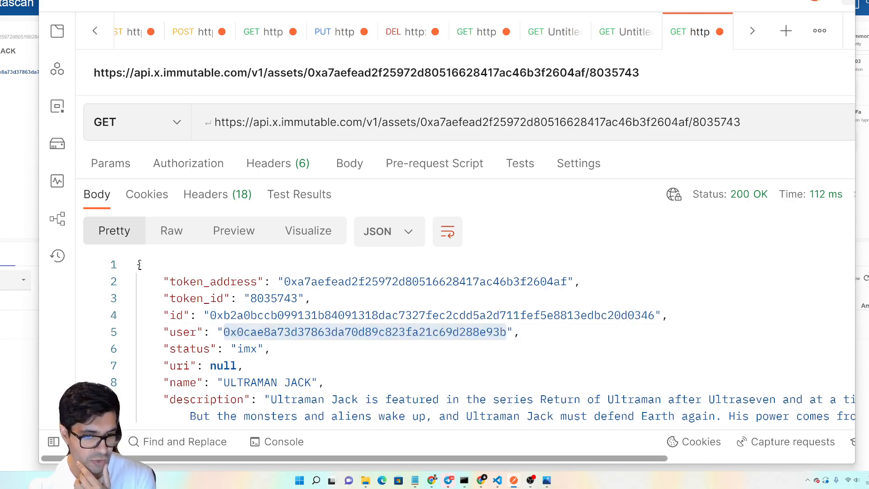
{"action": "right_click", "coordinate": [363, 332]}
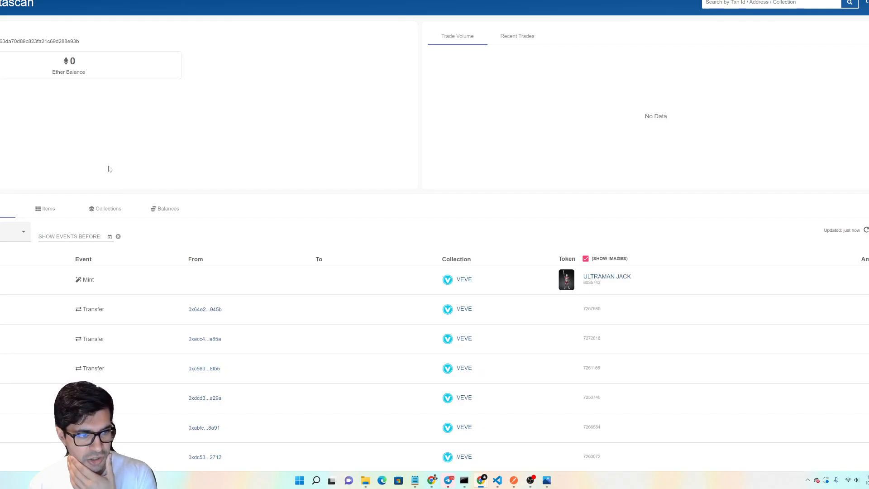
Scroll the owner's wallet activity and select token ID 7984803 from the September 15, 2022 mint
{"action": "scroll", "scroll_direction": "down", "scroll_amount": 3}
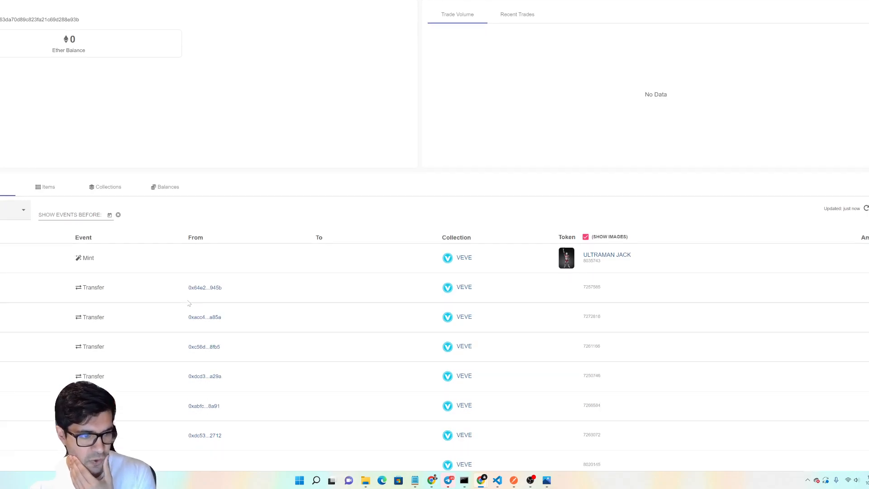
{"action": "scroll", "scroll_direction": "down", "scroll_amount": 3}
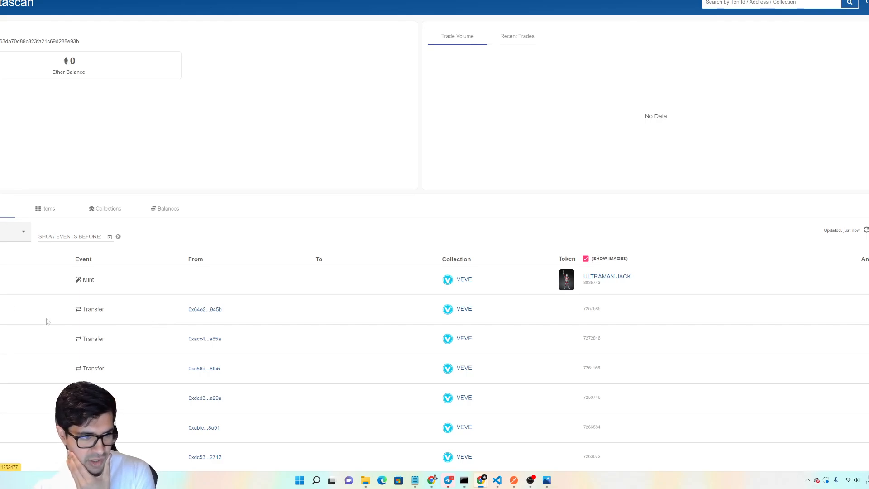
{"action": "scroll", "scroll_direction": "down", "scroll_amount": 3}
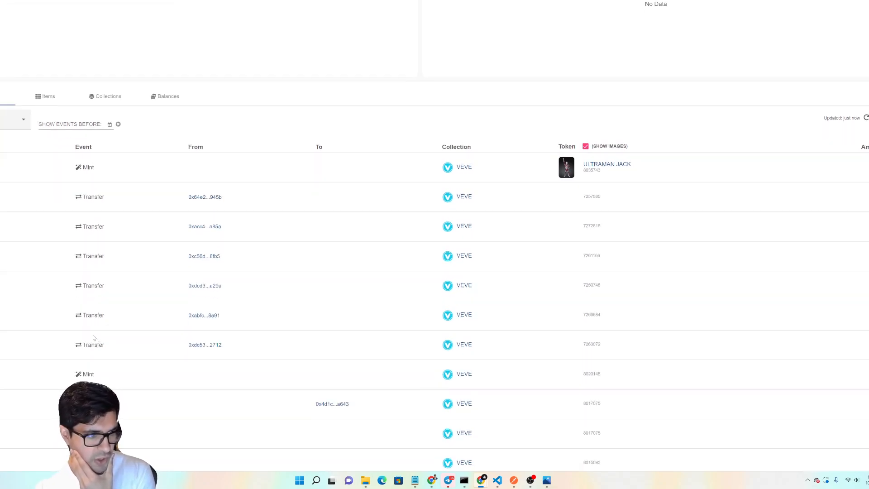
{"action": "scroll", "scroll_direction": "down", "scroll_amount": 3}
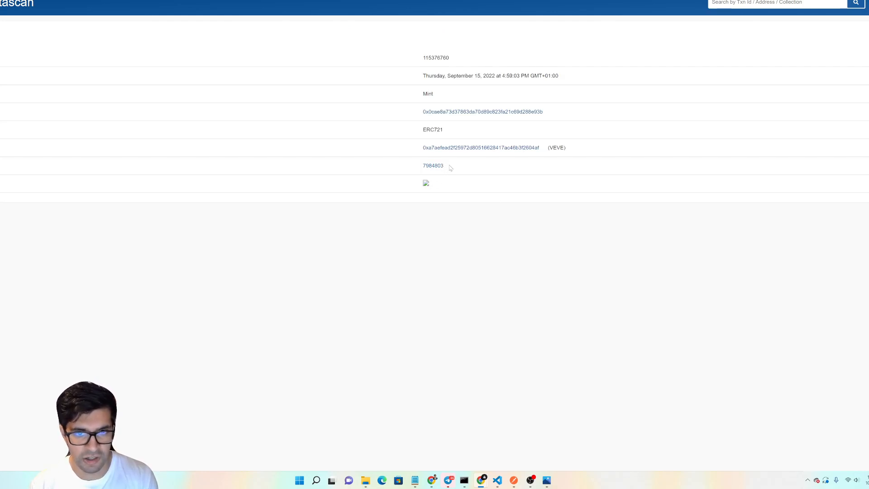
{"action": "double_click", "coordinate": [433, 165]}
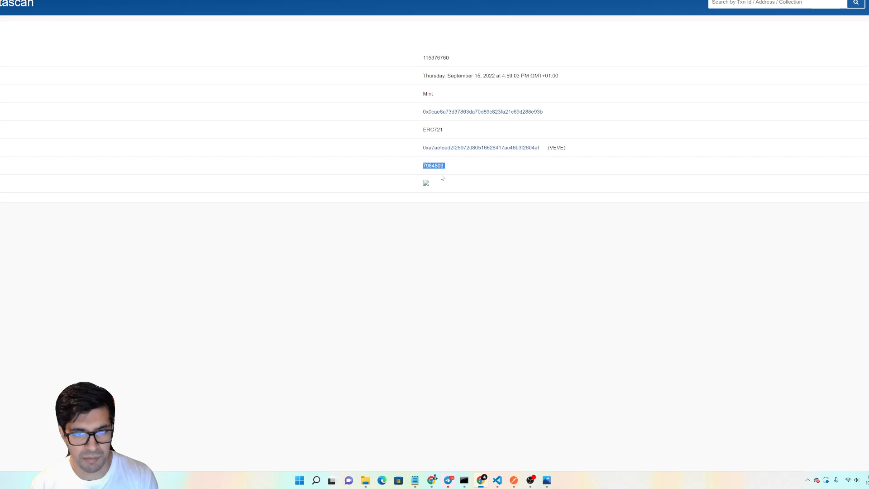
{"action": "mouse_move", "coordinate": [283, 92]}
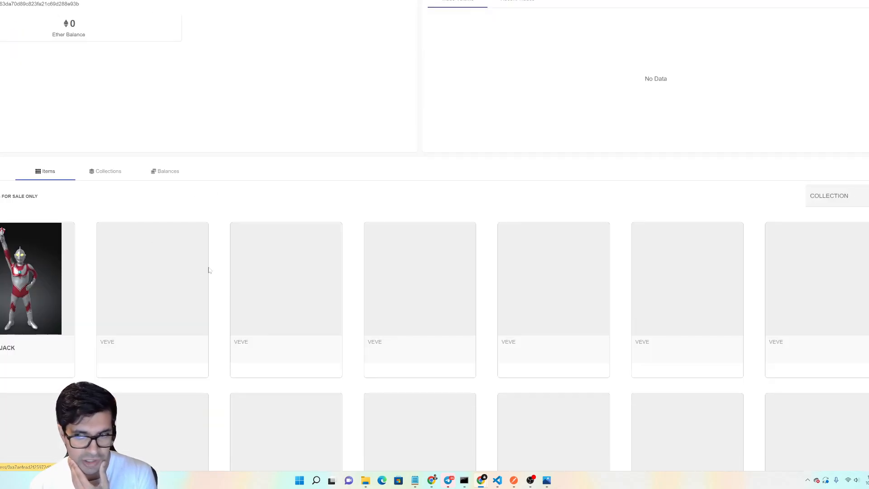
{"action": "scroll", "scroll_direction": "down", "scroll_amount": 3}
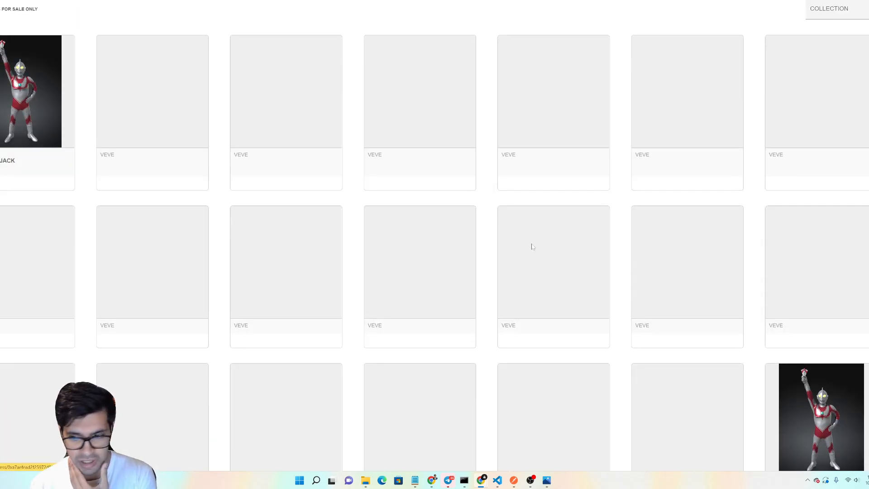
{"action": "scroll", "scroll_direction": "down", "scroll_amount": 3}
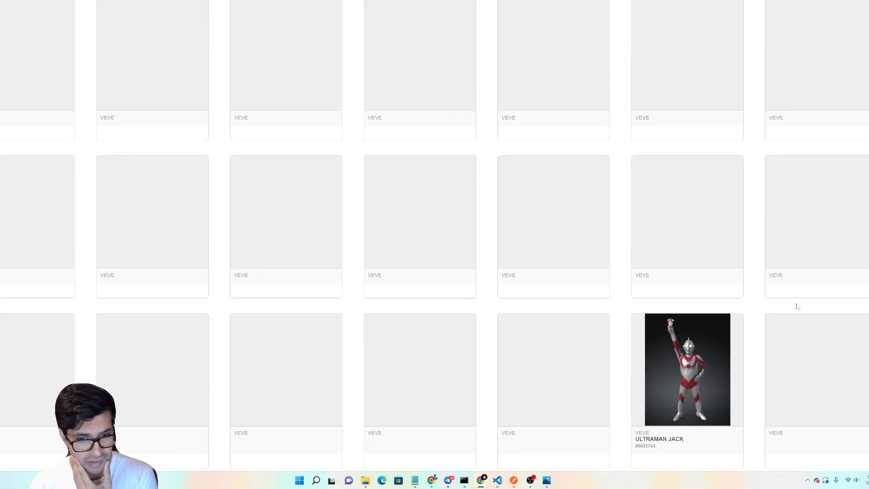
{"action": "scroll", "scroll_direction": "down", "scroll_amount": 3}
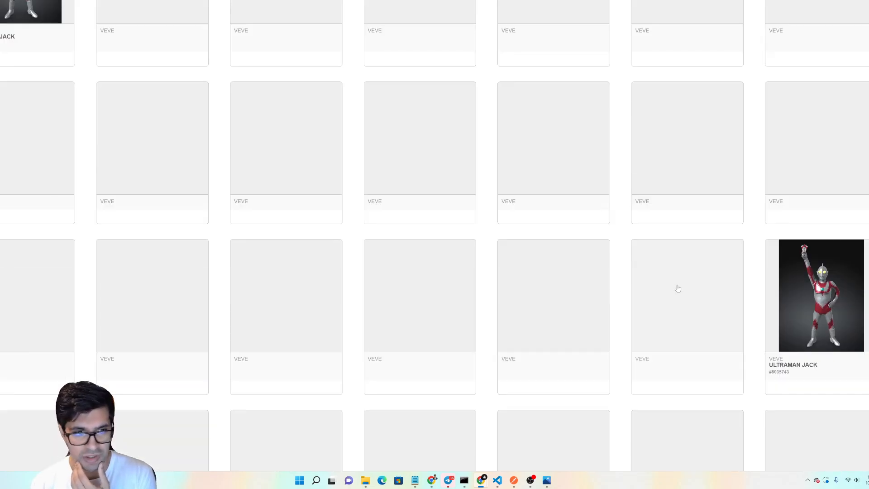
{"action": "scroll", "scroll_direction": "down", "scroll_amount": 3}
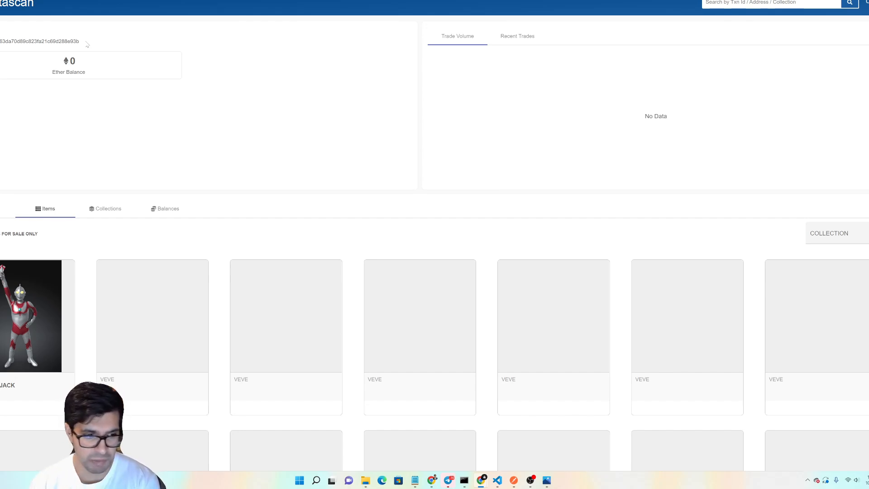
{"action": "scroll", "scroll_direction": "down", "scroll_amount": 3}
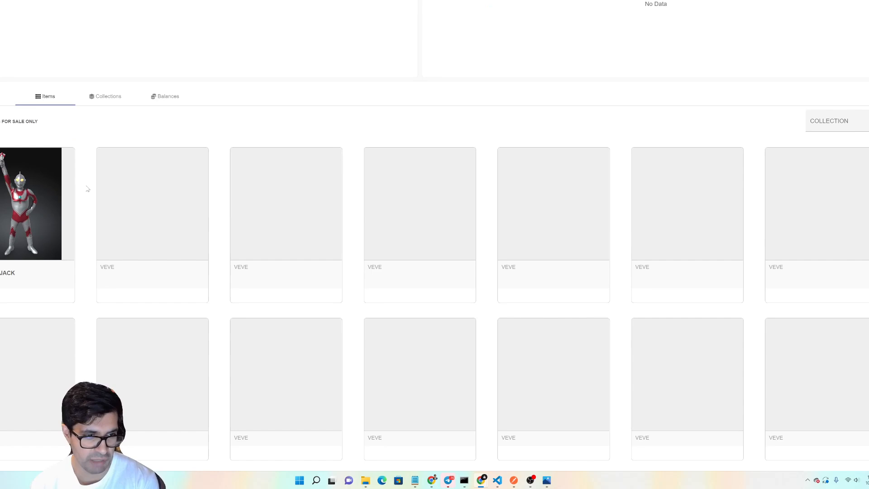